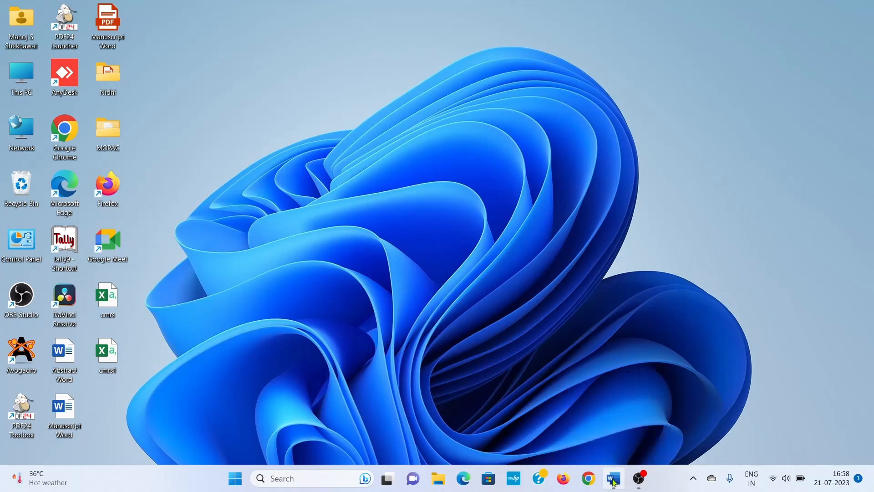
Bring up the Word document listing the four ORCA 5.0.4 installation steps.
left_click(611, 478)
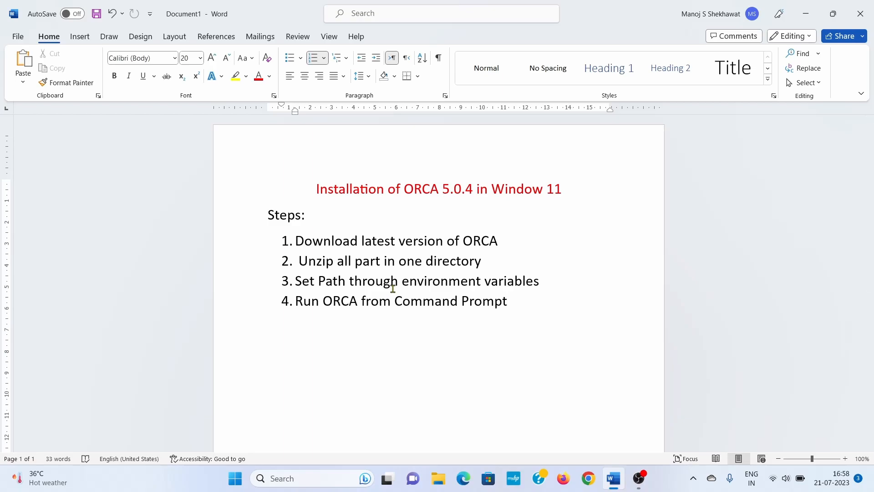
double_click(322, 240)
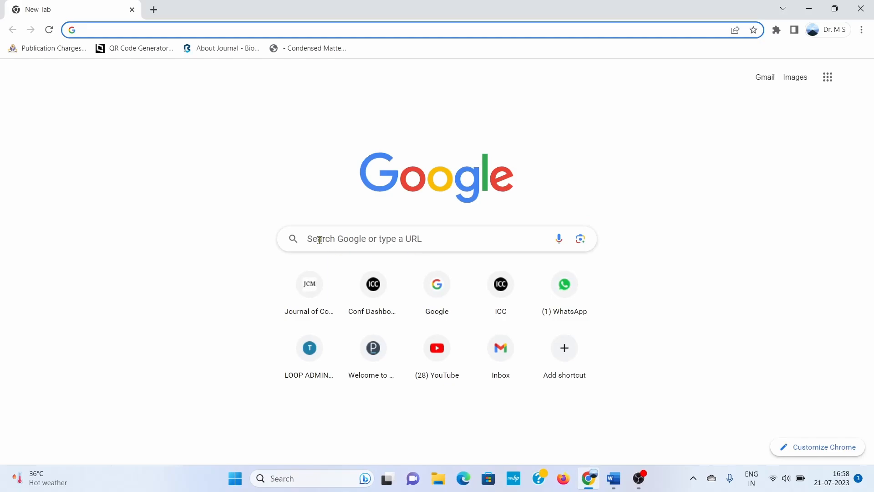
Search Google for 'orca forum' and open the ORCA Forum - Portal result.
type("orca forum")
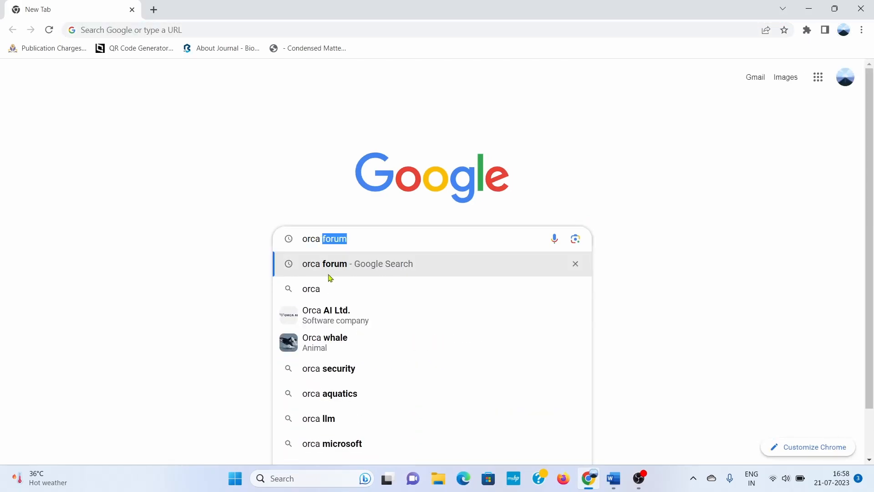
left_click(357, 264)
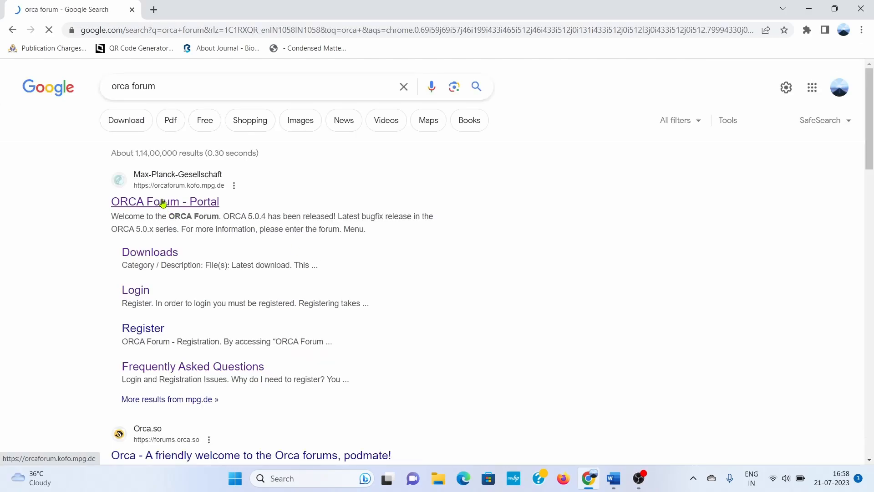
left_click(165, 201)
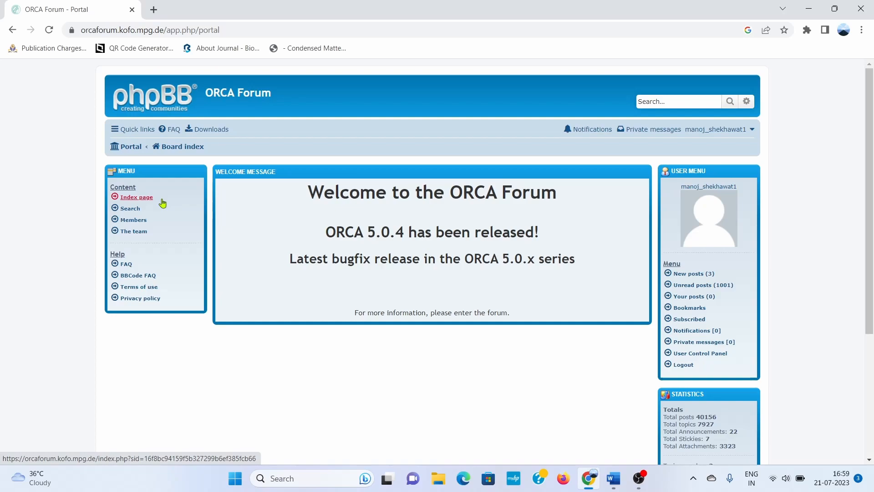
mouse_move(239, 128)
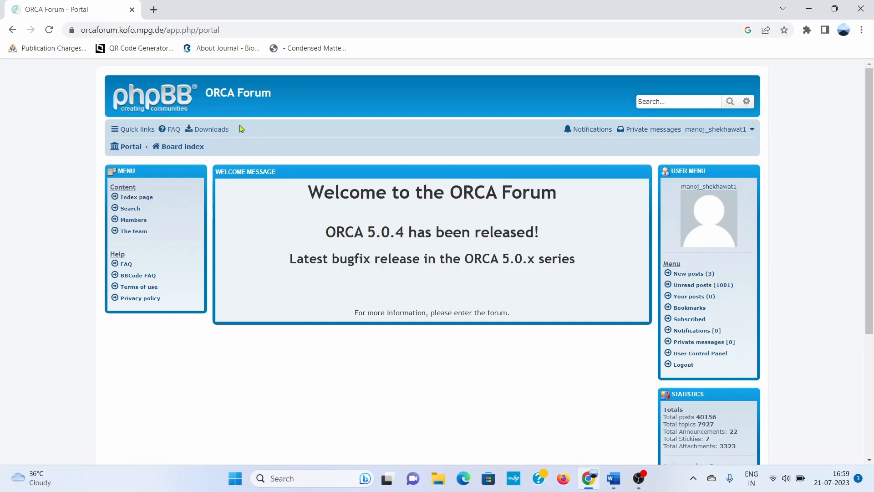
Go to the forum's Downloads section and browse the category list.
left_click(210, 129)
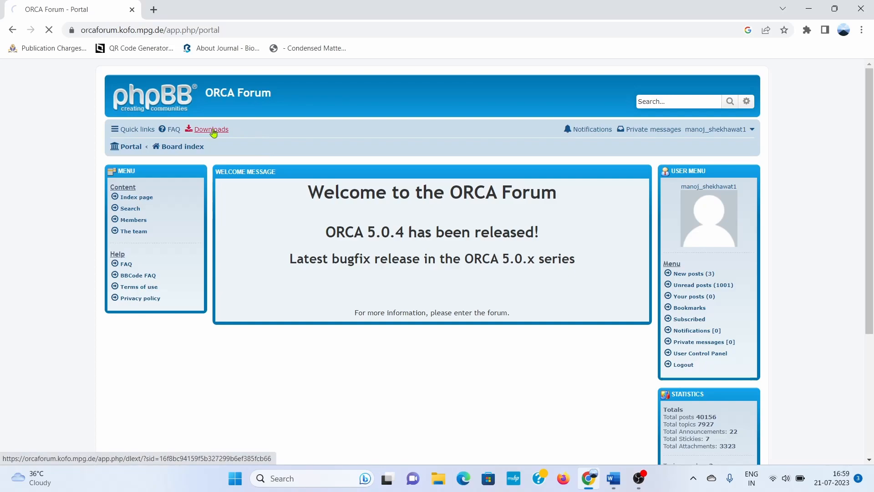
left_click(210, 129)
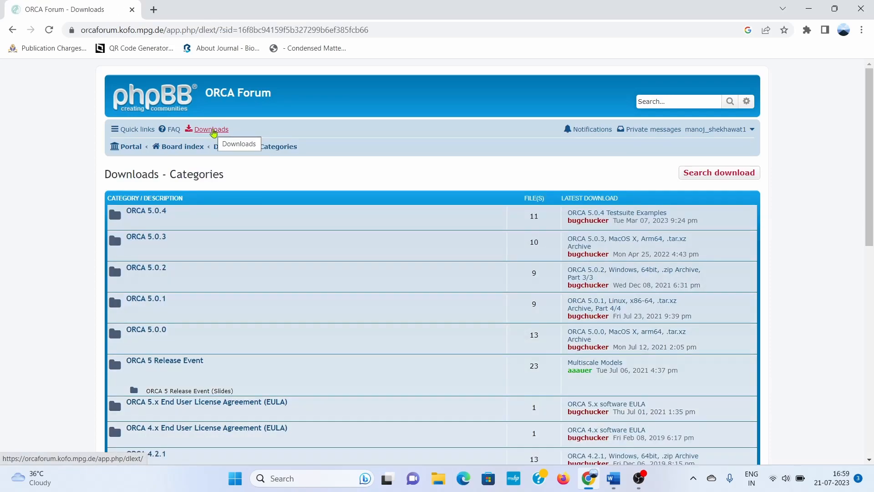
mouse_move(867, 104)
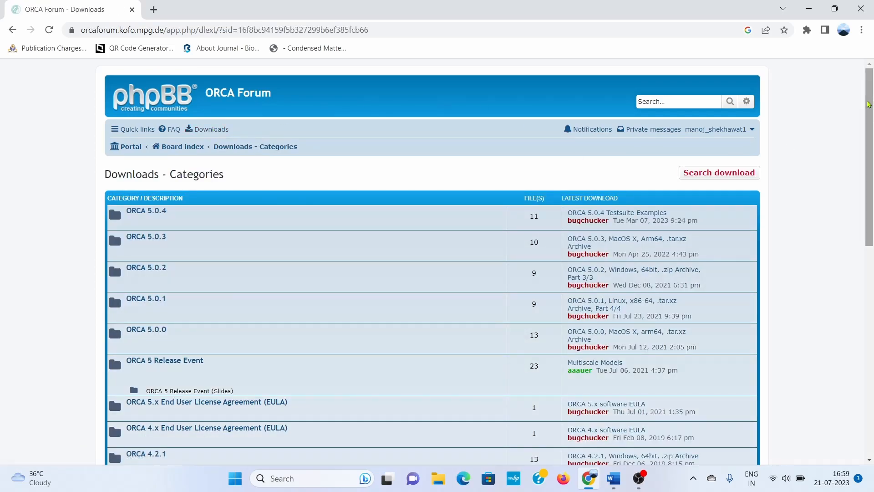
scroll("down", 3)
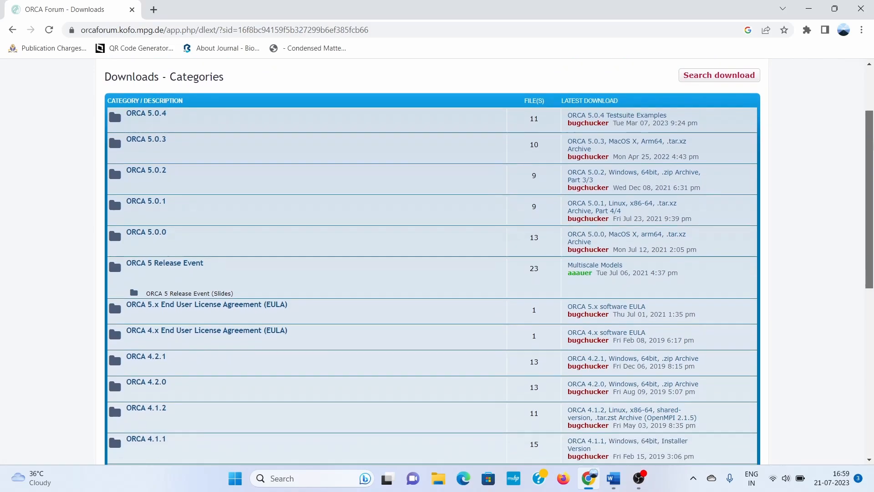
scroll("down", 3)
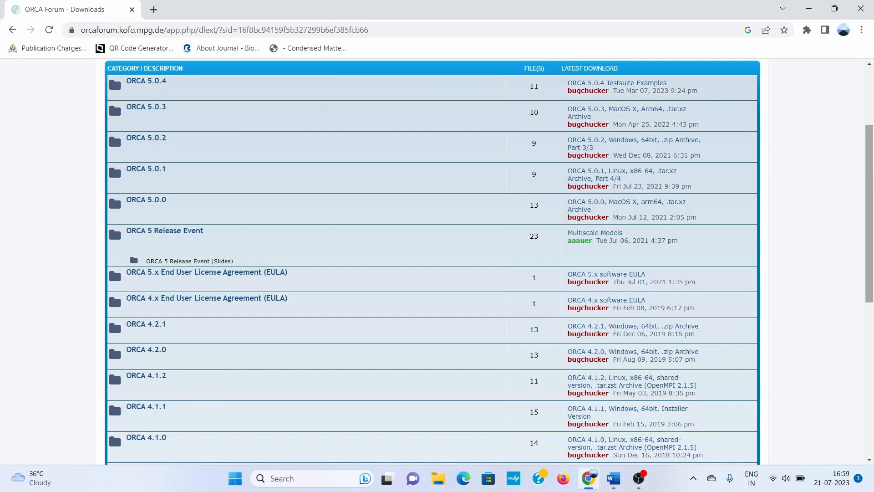
scroll("down", 3)
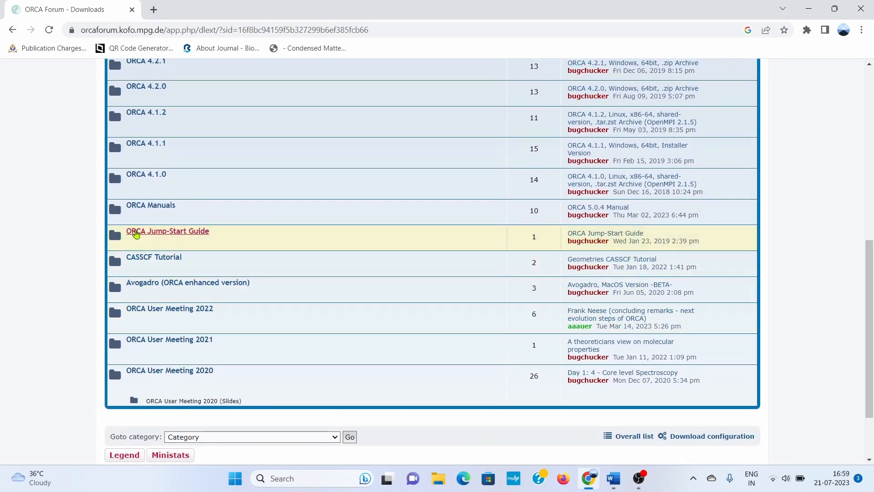
mouse_move(151, 212)
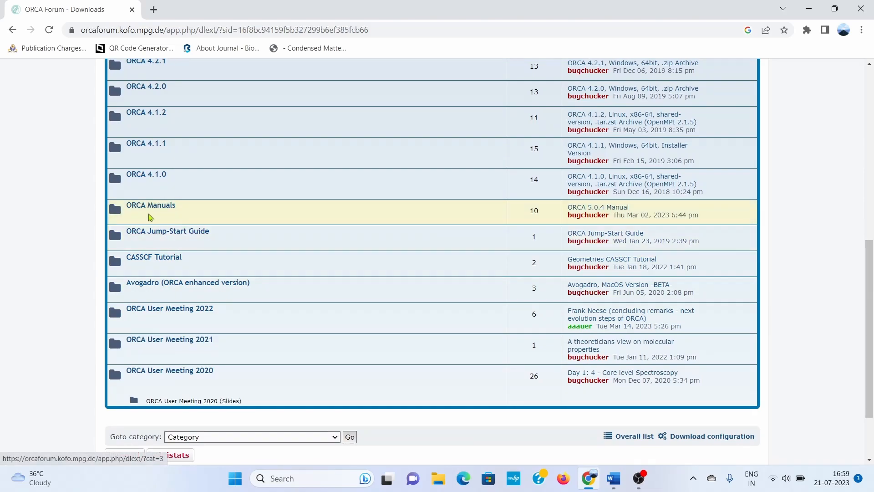
mouse_move(150, 205)
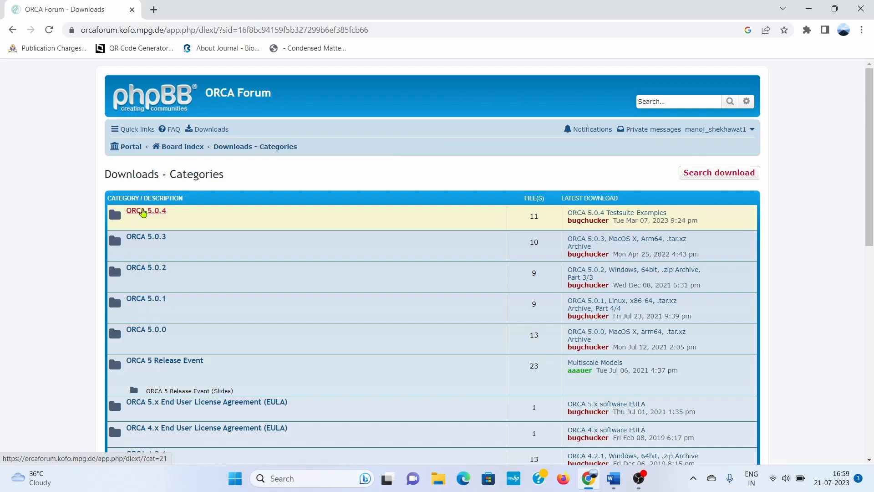
Enter the ORCA 5.0.4 category and reach the Windows 64bit .zip Archive entries.
left_click(145, 210)
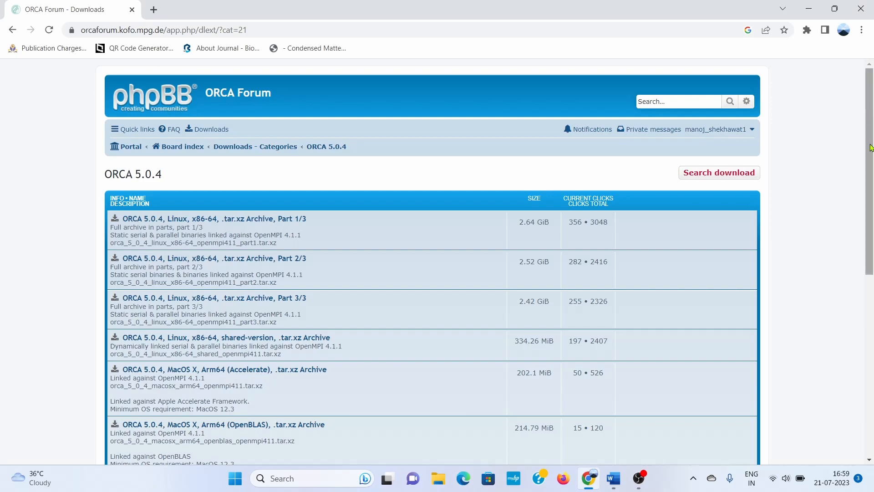
scroll("down", 3)
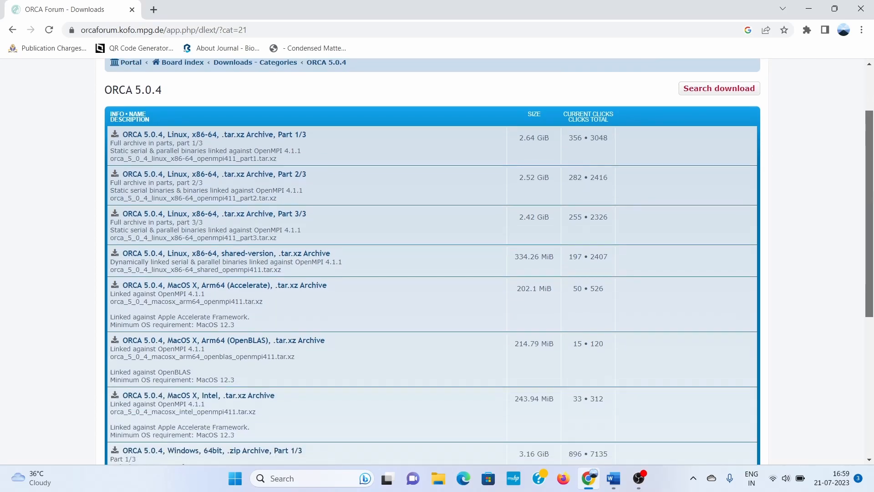
scroll("down", 3)
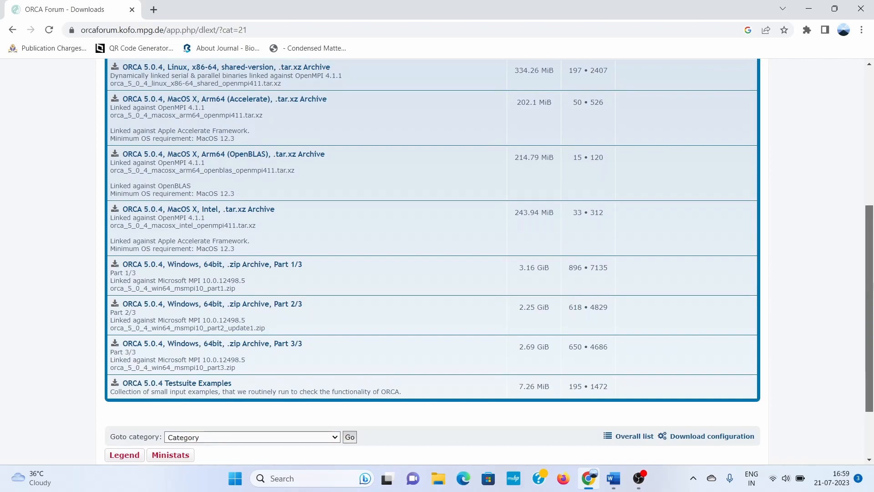
scroll("down", 3)
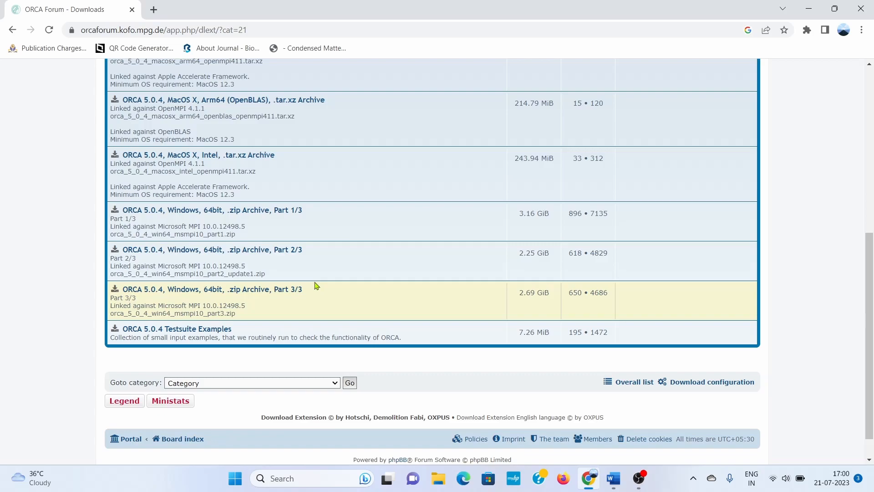
mouse_move(339, 213)
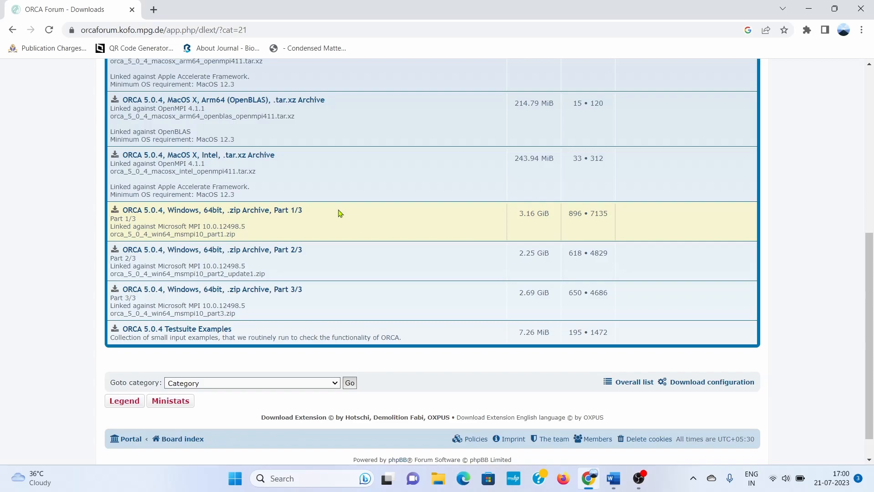
Download Windows 64bit .zip Archive Part 1/3 from its detail page.
left_click(212, 210)
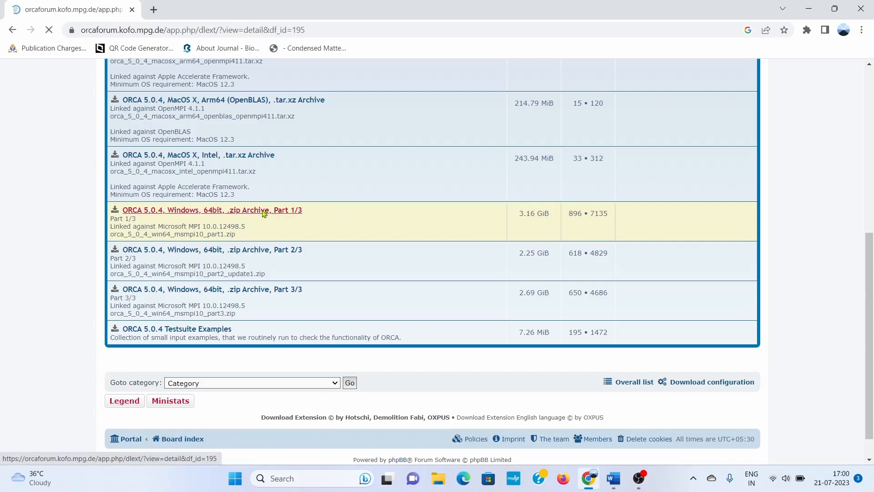
left_click(214, 209)
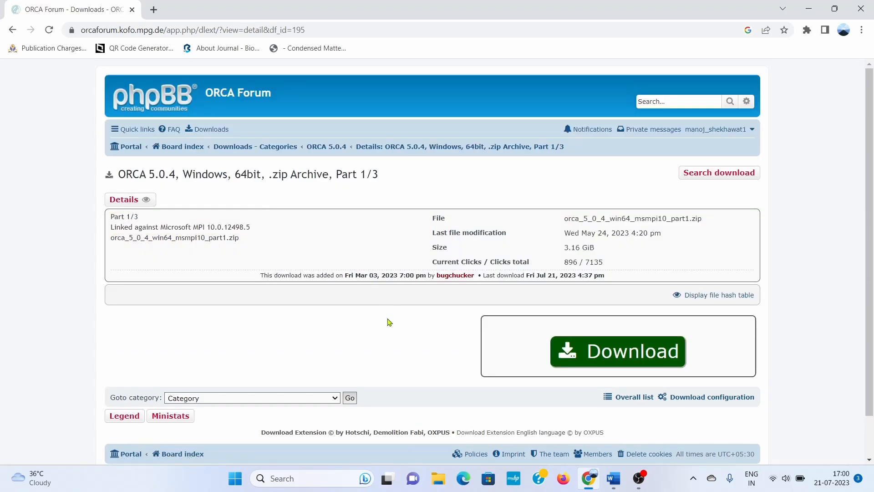
left_click(617, 351)
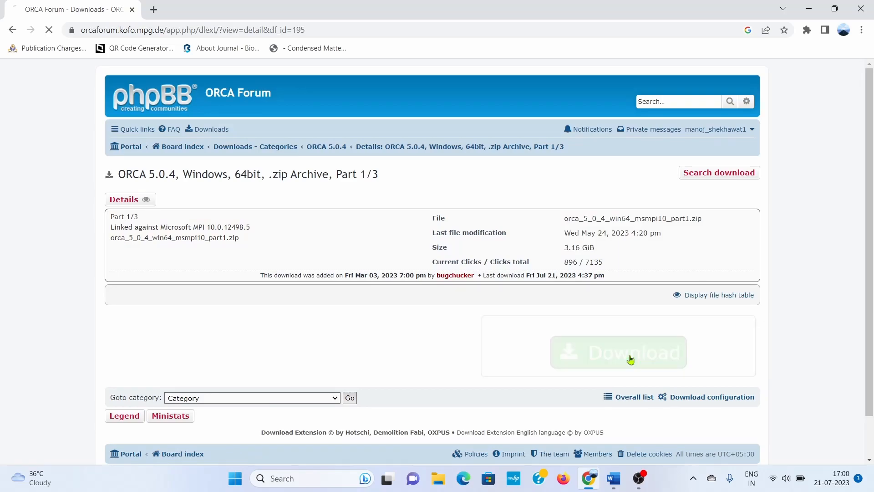
left_click(618, 352)
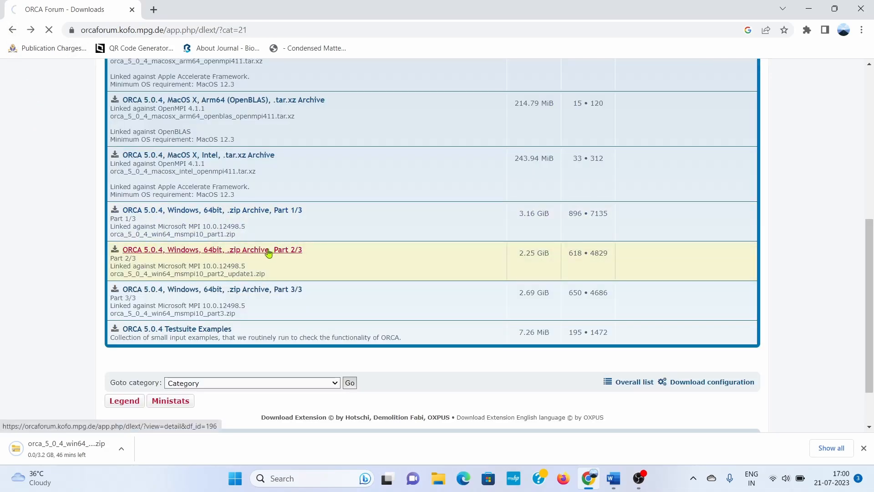
Download archive Parts 2/3 and 3/3, returning to the file list between them.
left_click(212, 249)
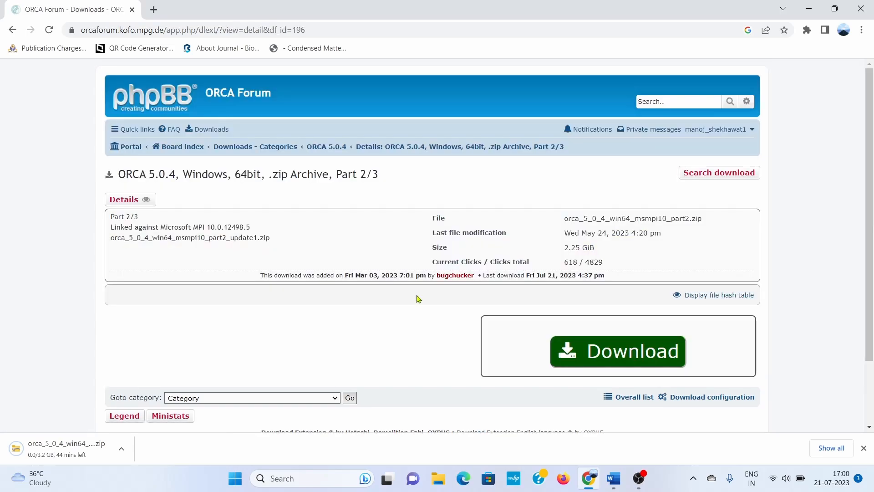
left_click(617, 351)
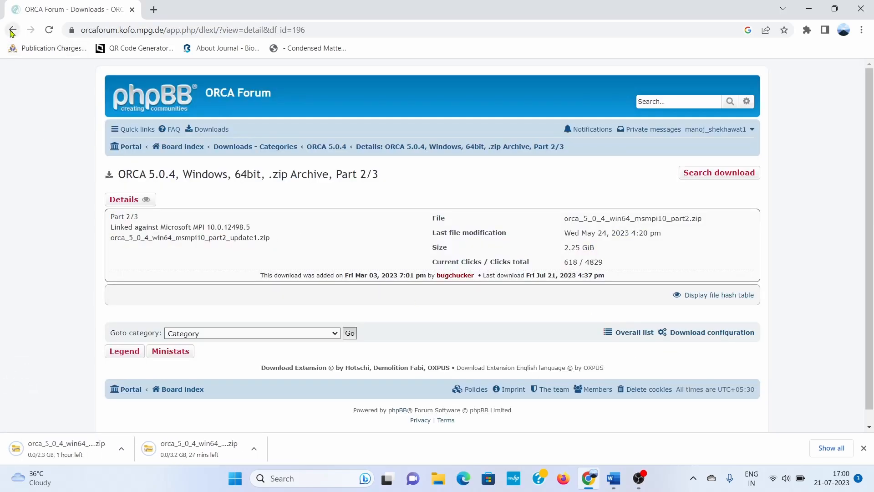
left_click(12, 29)
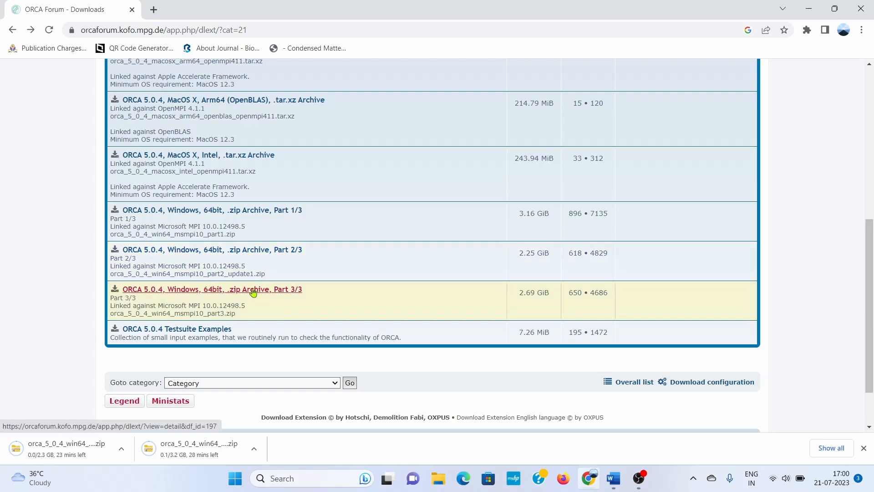
left_click(211, 289)
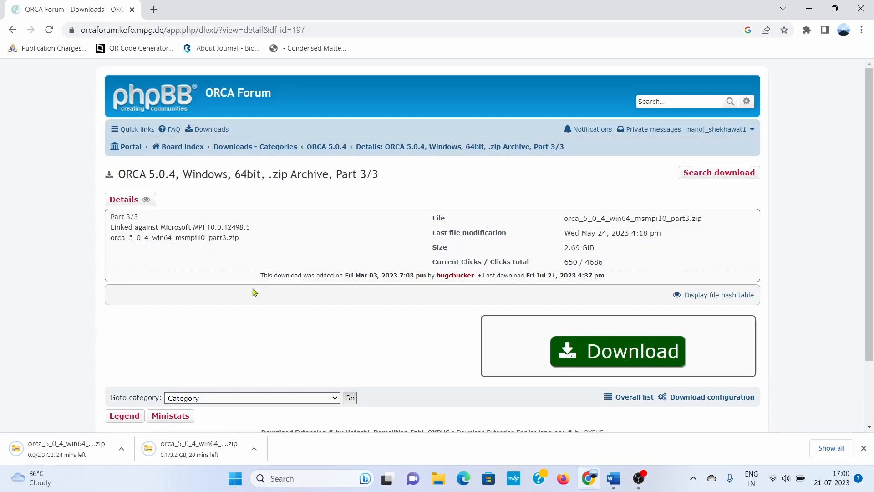
mouse_move(610, 319)
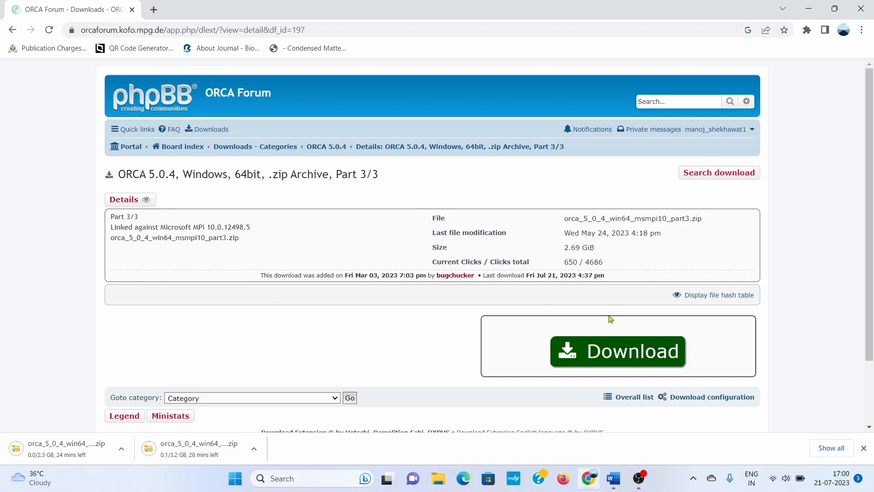
left_click(617, 350)
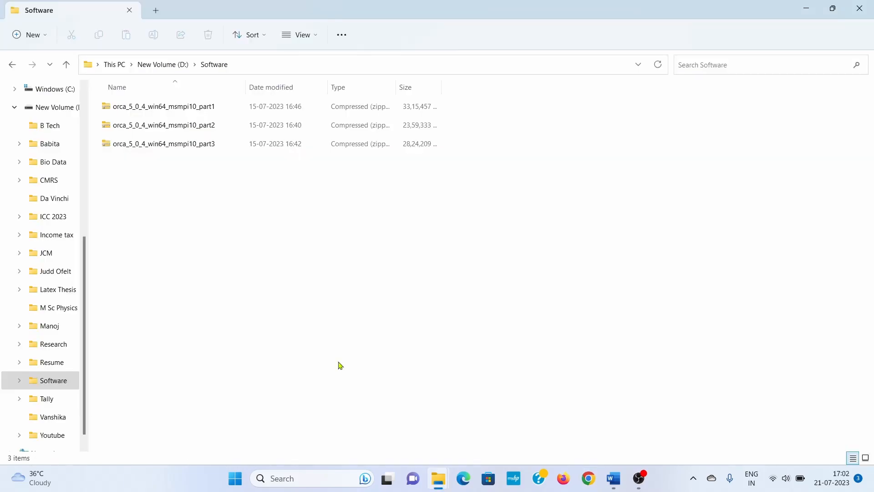
mouse_move(213, 162)
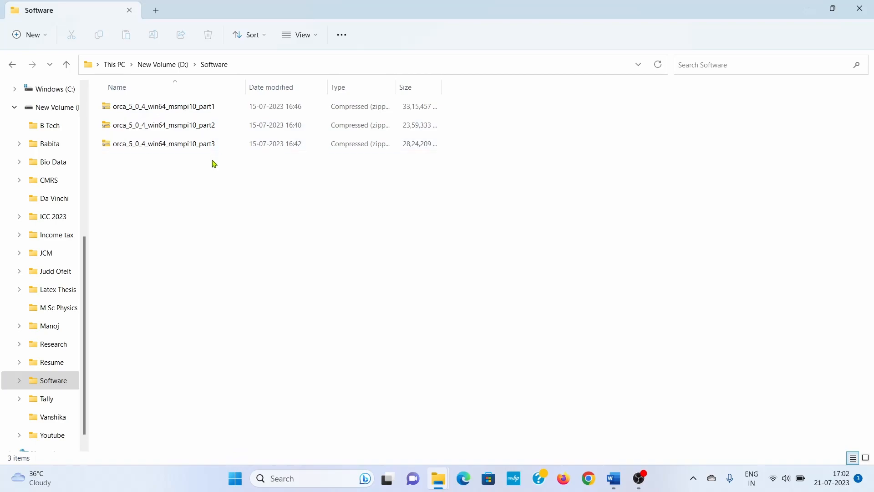
Look inside the part1 ORCA zip in D:\Software, then head to the Windows C: drive.
left_click(164, 106)
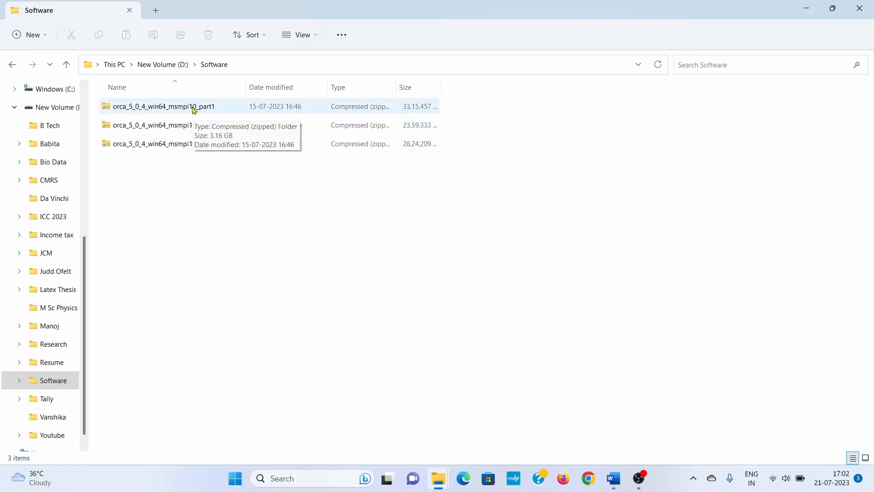
left_click(162, 107)
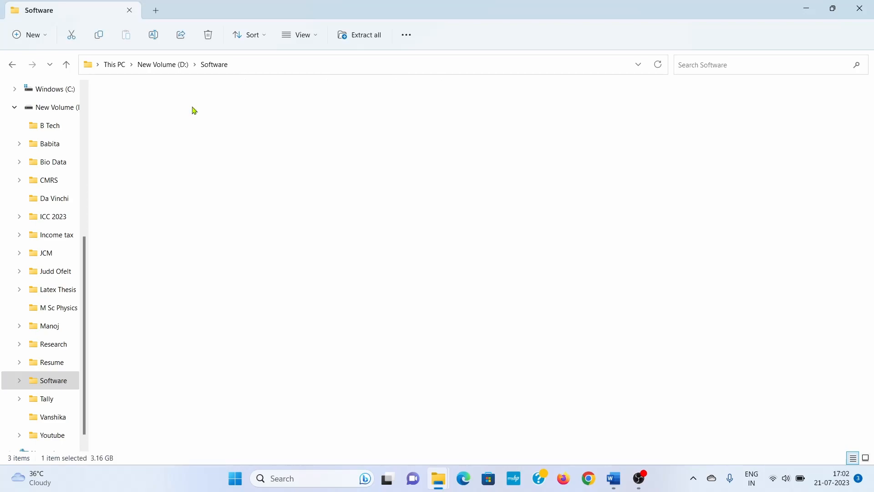
double_click(195, 111)
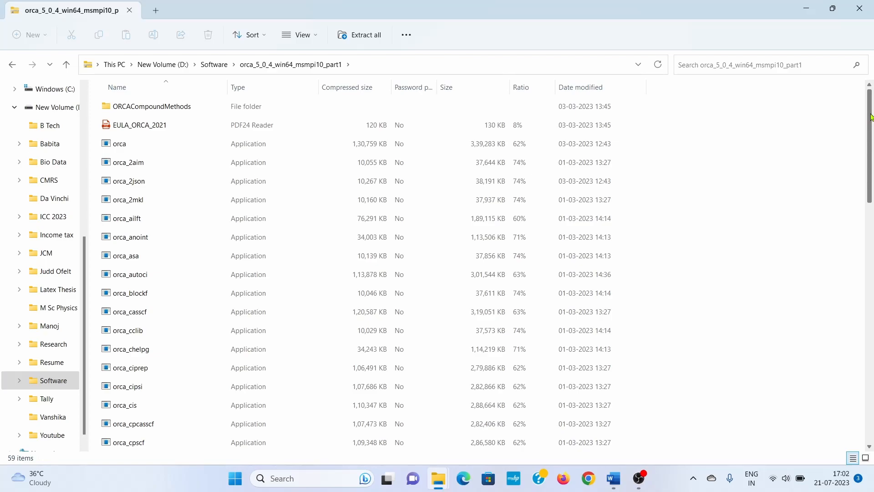
mouse_move(840, 93)
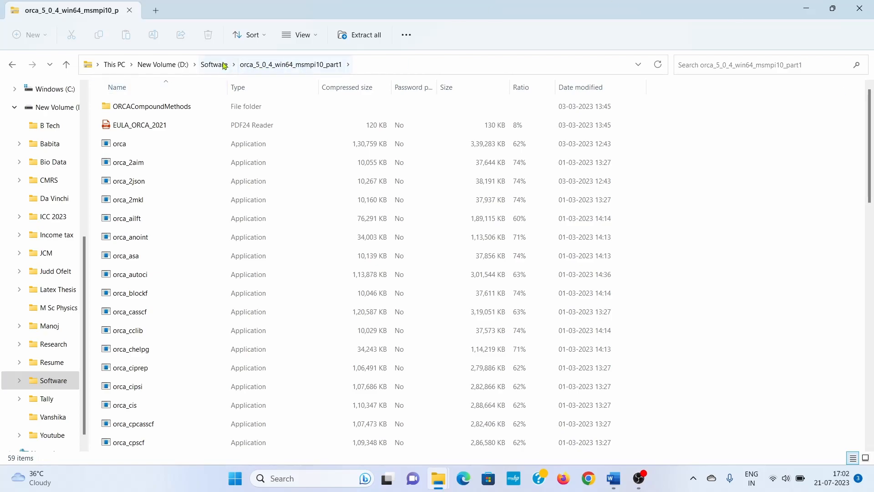
left_click(213, 64)
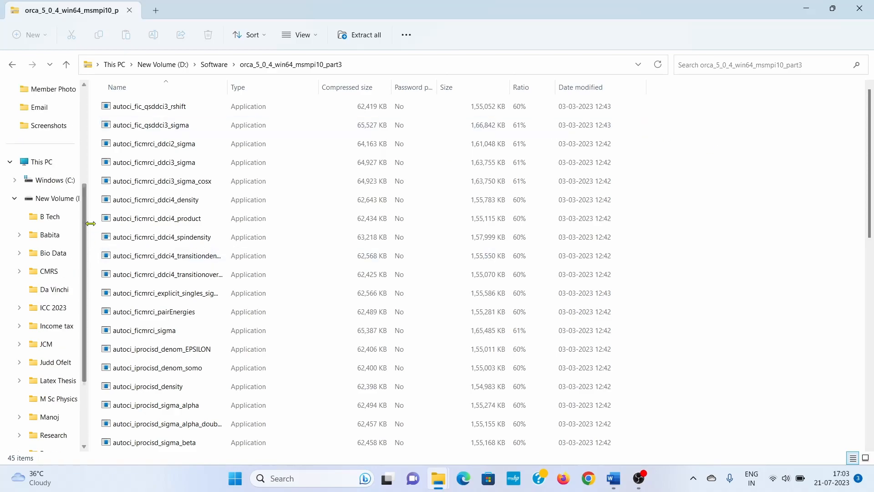
left_click(55, 180)
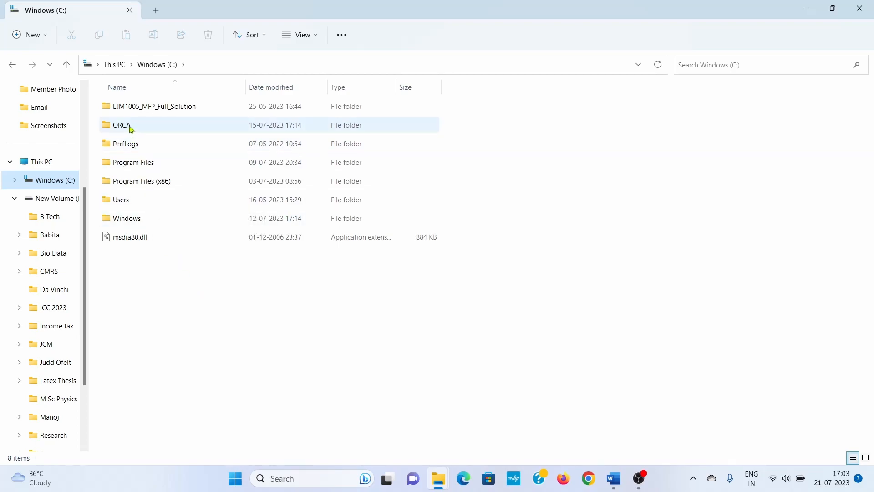
mouse_move(122, 125)
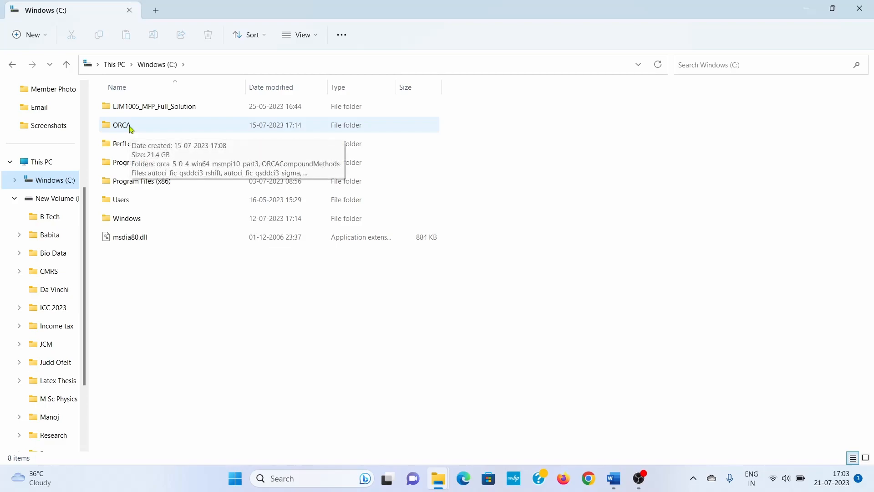
Review the extracted program files in C:\ORCA and close the Explorer window.
double_click(121, 124)
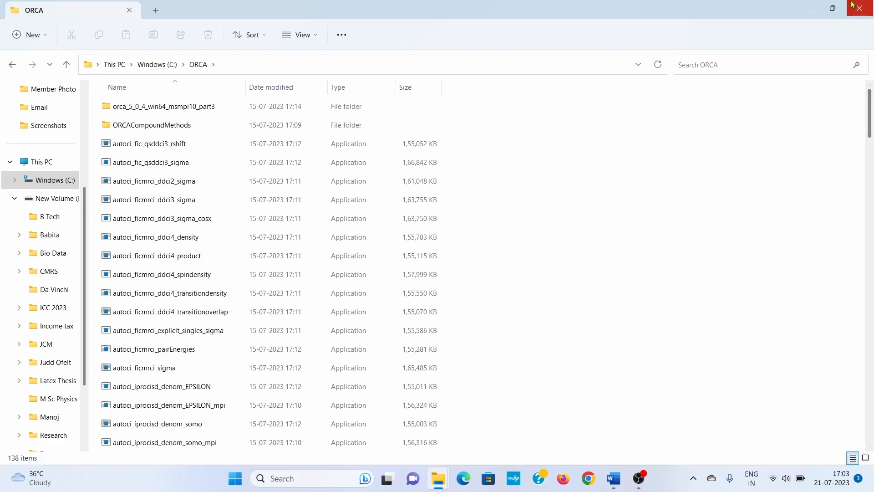
left_click(39, 88)
type("p")
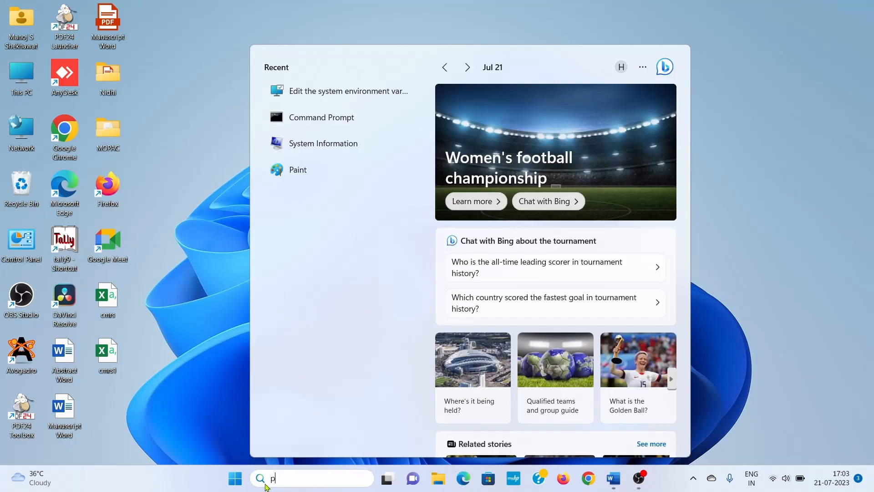
Search 'path' and launch 'Edit the system environment variables'.
type("ath")
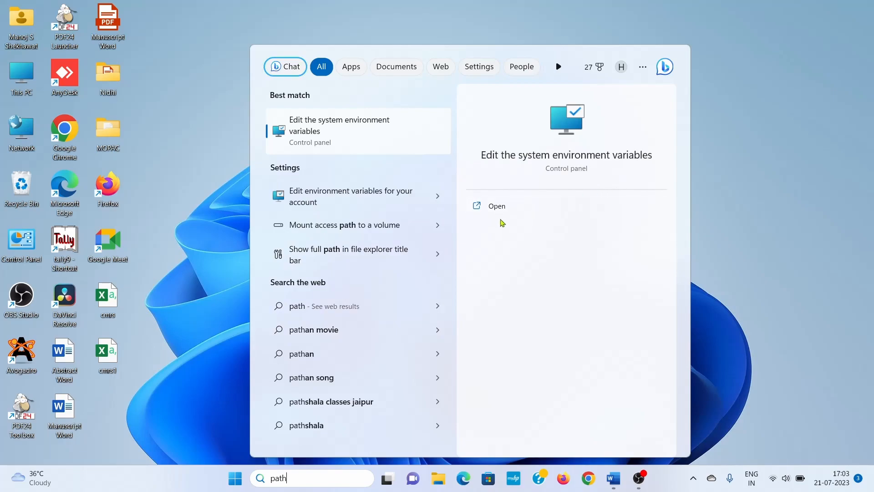
left_click(496, 206)
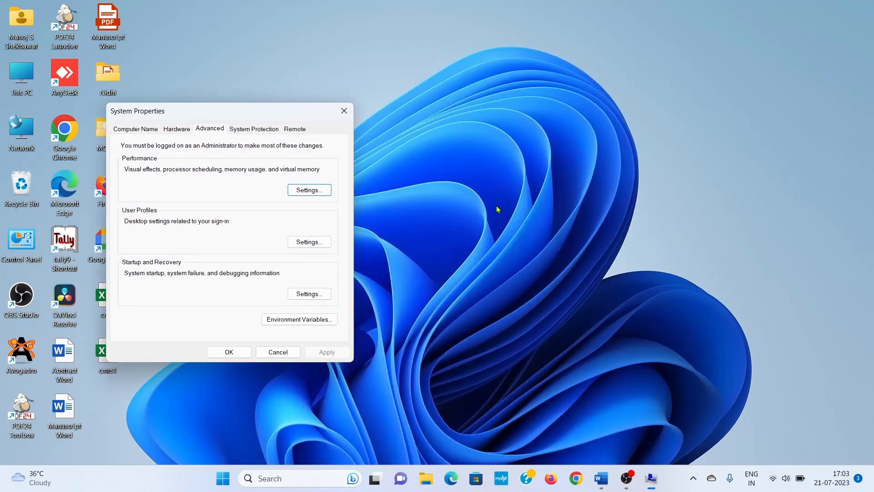
mouse_move(240, 318)
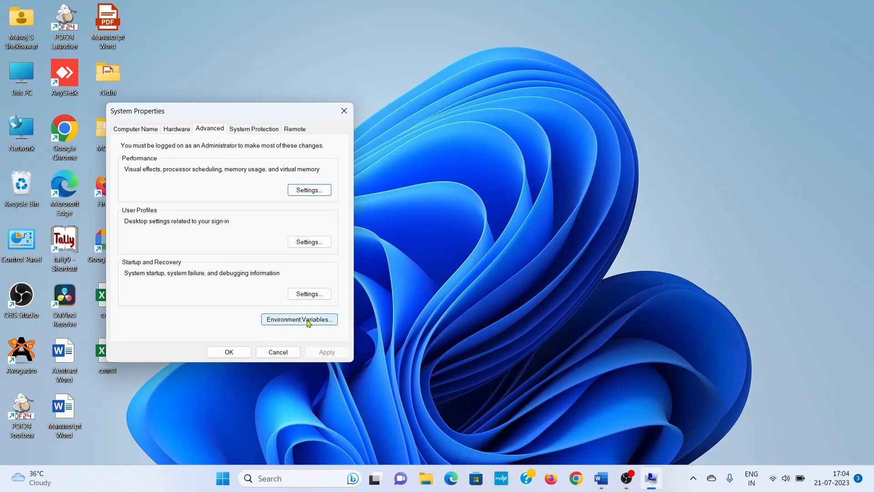
Show the Environment Variables list from the Advanced tab.
left_click(299, 319)
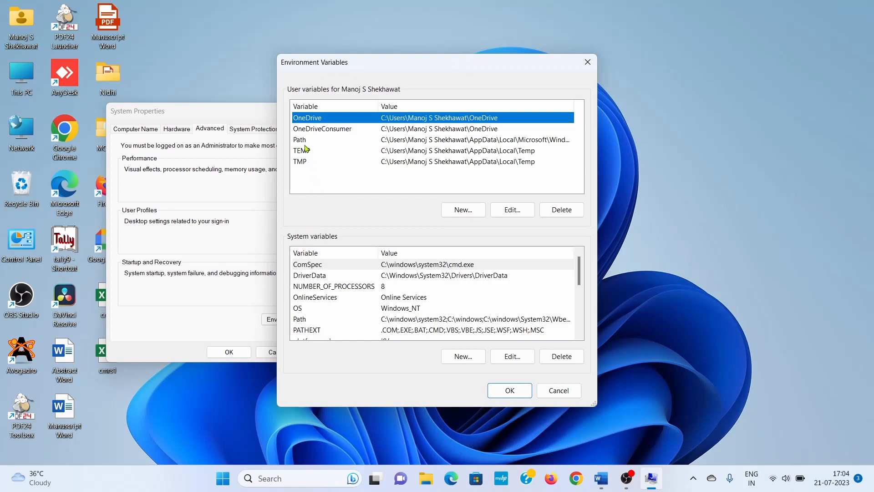
mouse_move(304, 148)
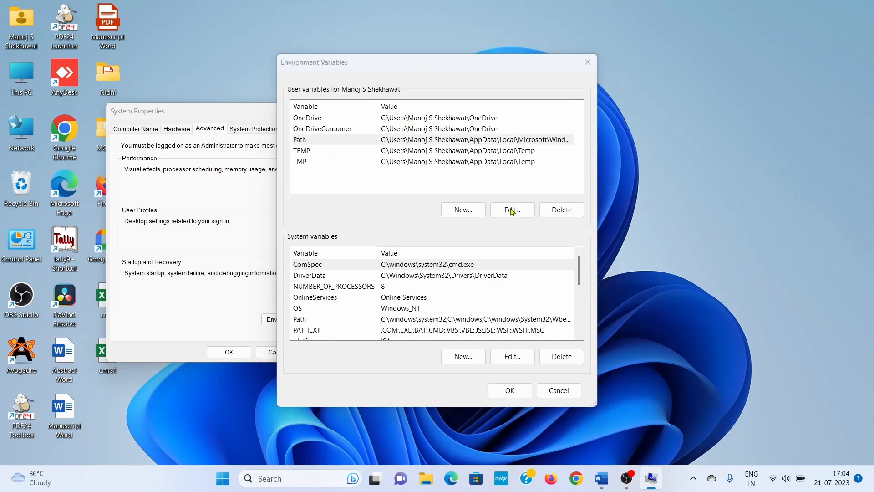
Confirm C:\orca is in the user Path and OK out of all three dialogs.
left_click(510, 210)
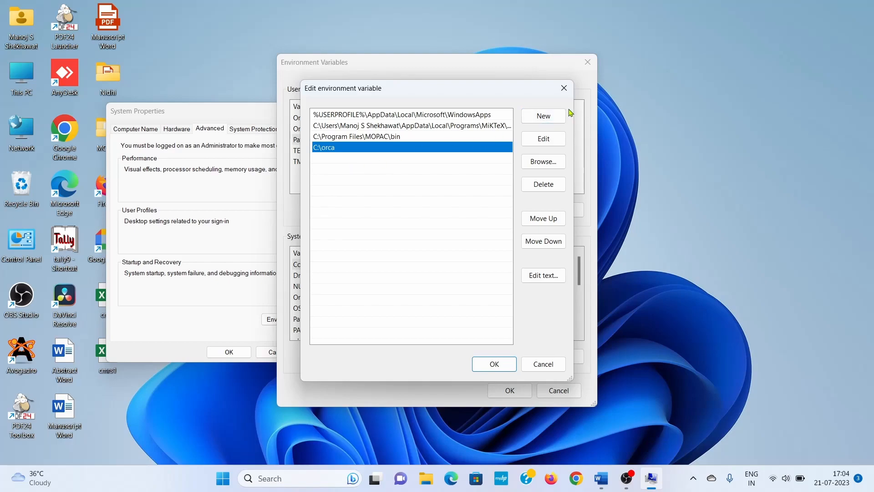
mouse_move(362, 179)
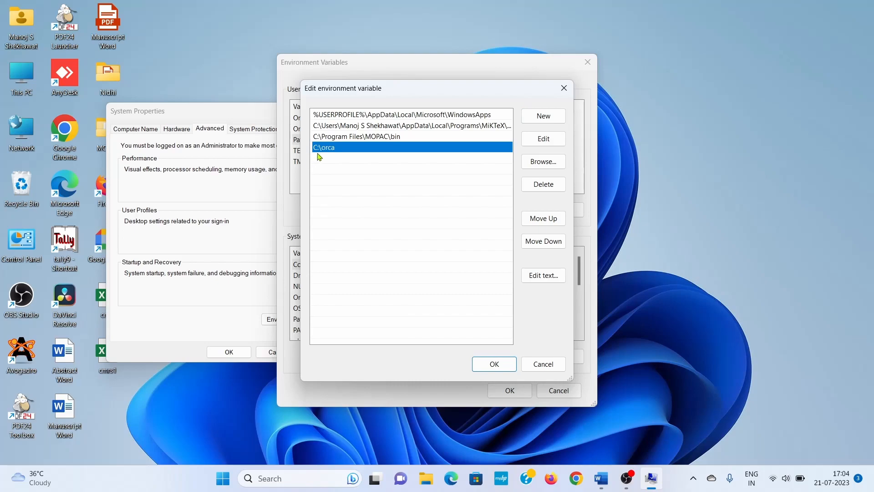
mouse_move(331, 157)
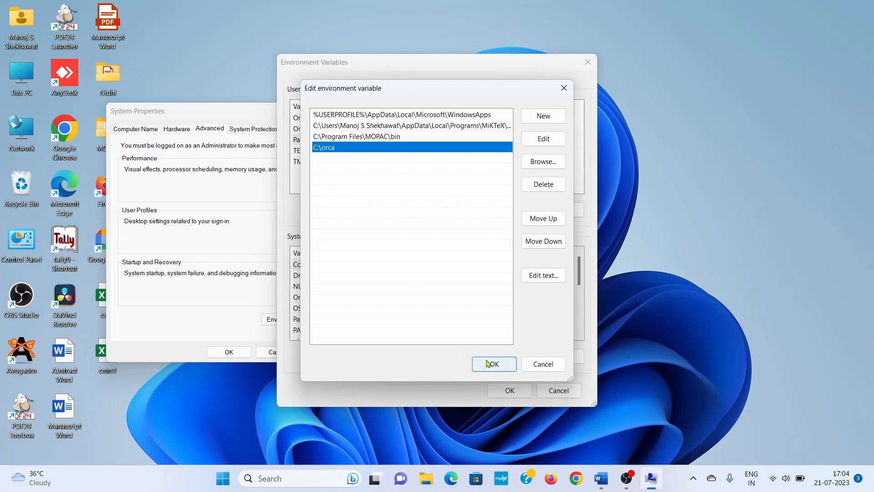
left_click(492, 363)
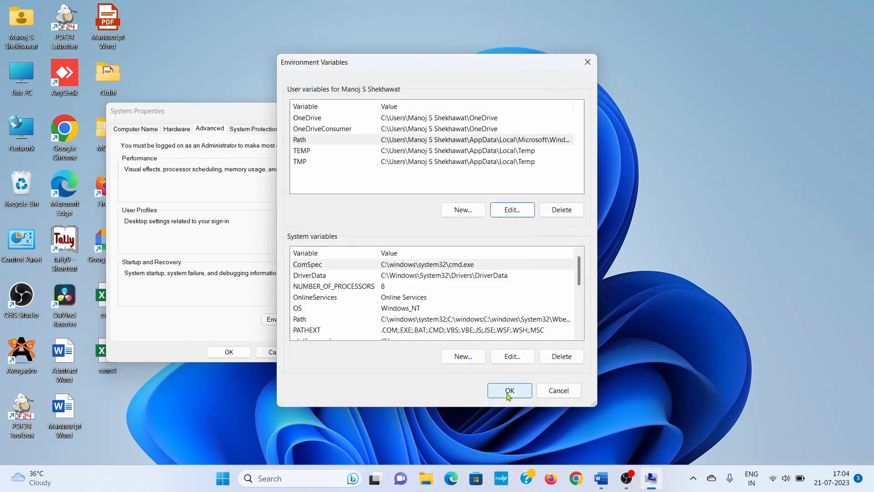
left_click(508, 390)
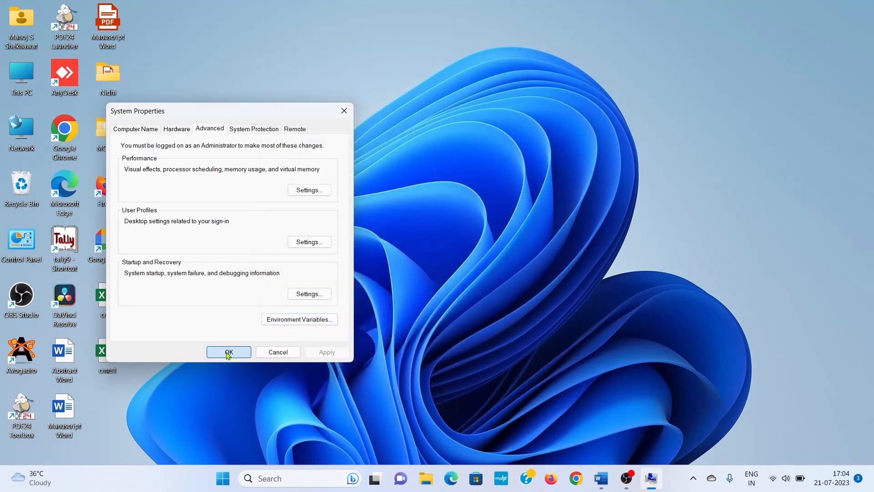
left_click(228, 351)
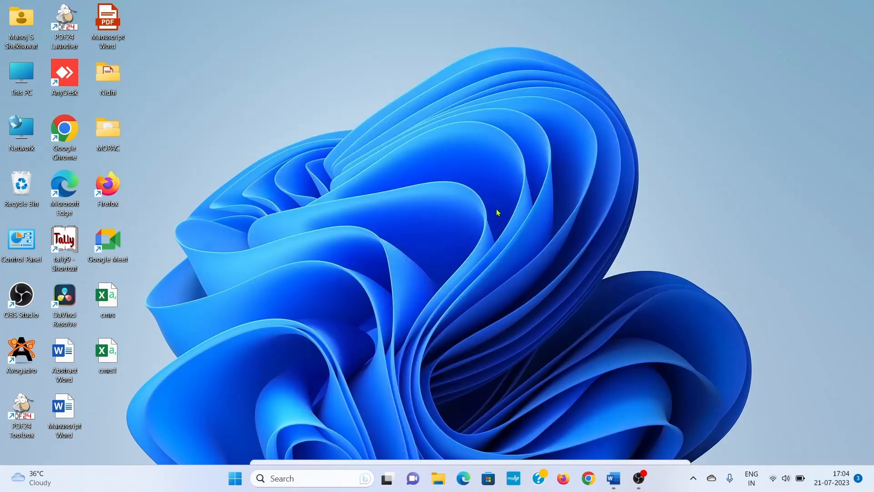
Run 'orca' in a new Command Prompt to confirm it asks for an input parameter file.
left_click(650, 477)
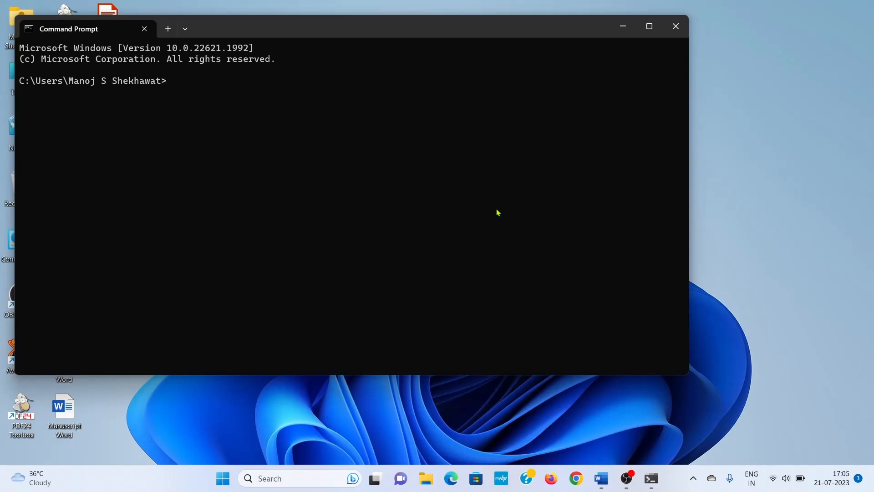
type("orca")
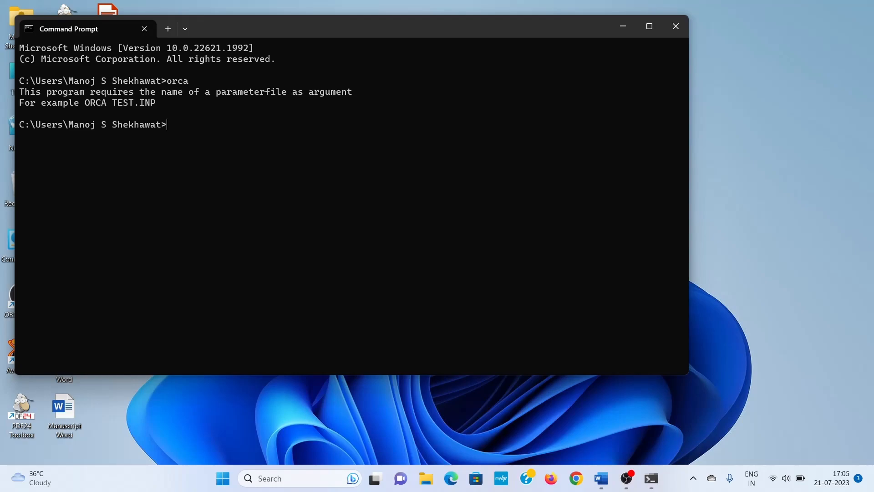
mouse_move(622, 27)
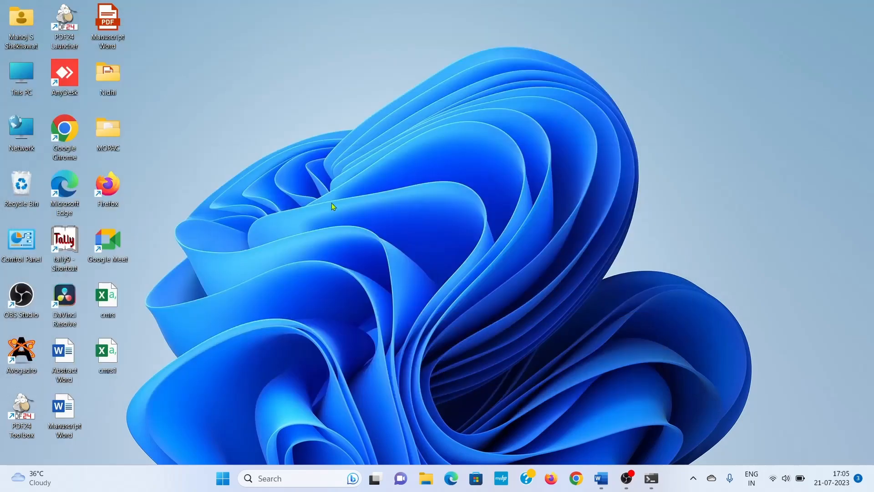
mouse_move(21, 351)
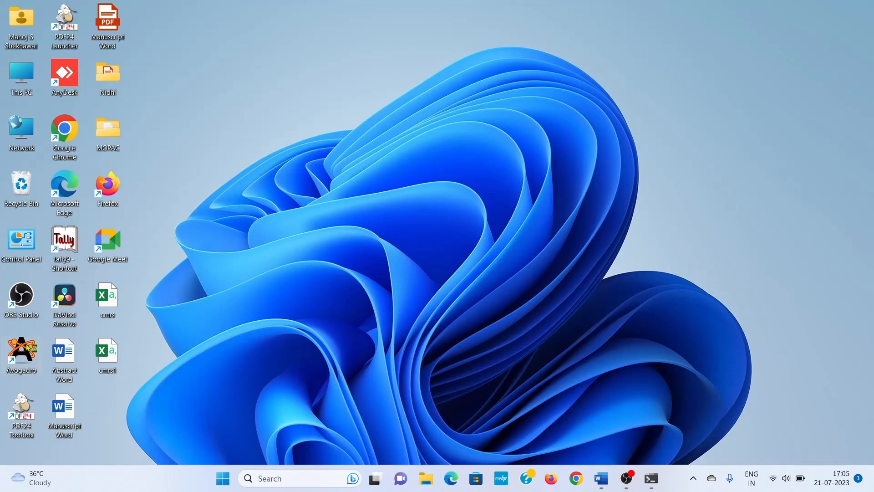
mouse_move(20, 348)
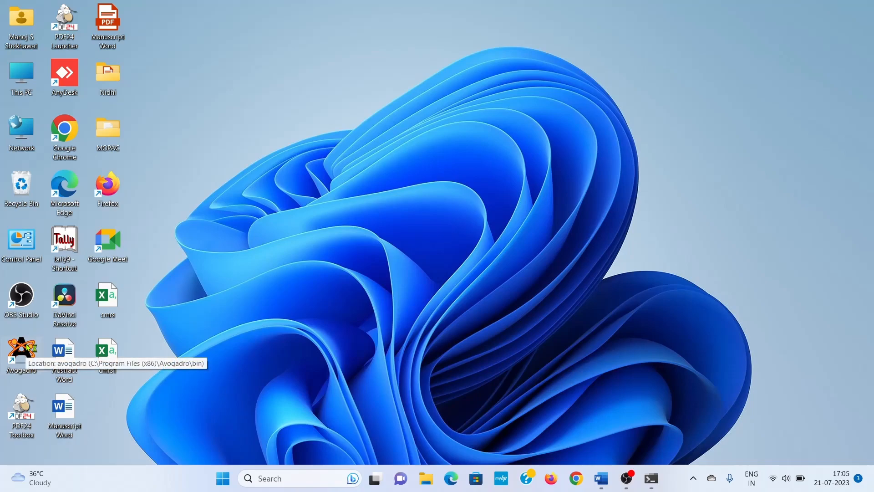
Launch Avogadro from the desktop and place a carbon atom to build methane.
double_click(21, 349)
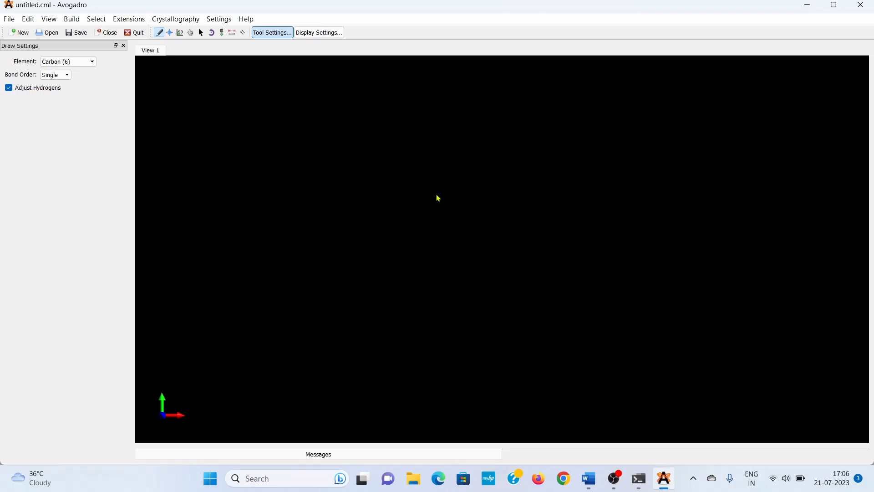
left_click(446, 200)
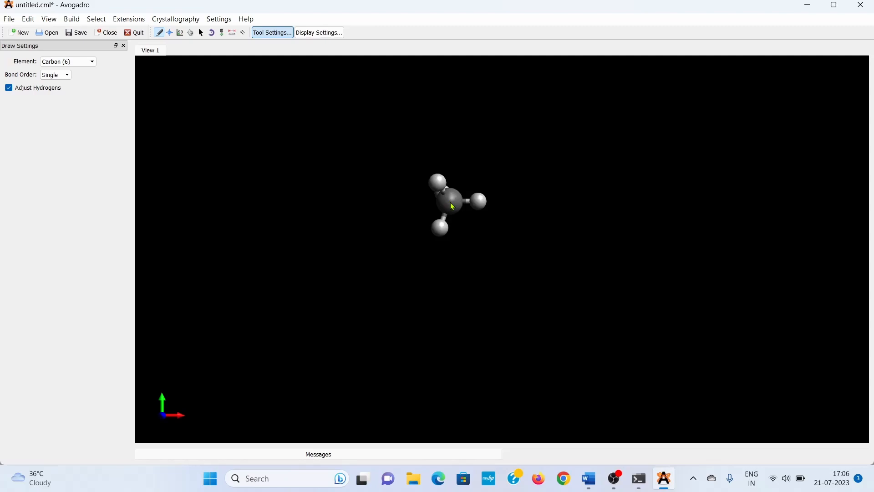
mouse_move(227, 39)
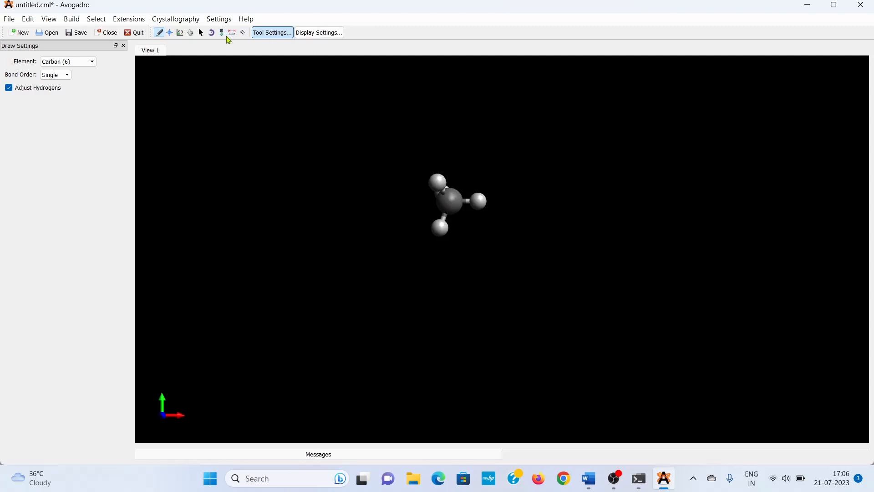
mouse_move(222, 32)
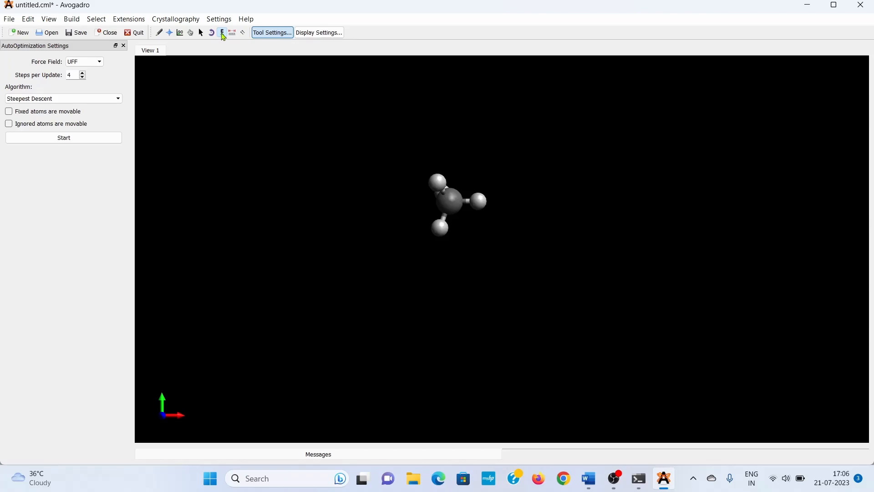
mouse_move(60, 131)
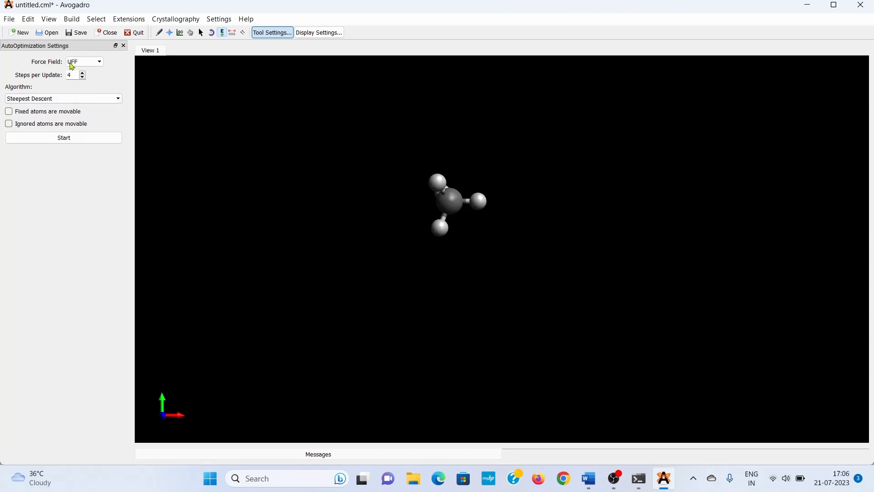
Run a UFF steepest-descent auto-optimization on methane, then stop it.
left_click(99, 61)
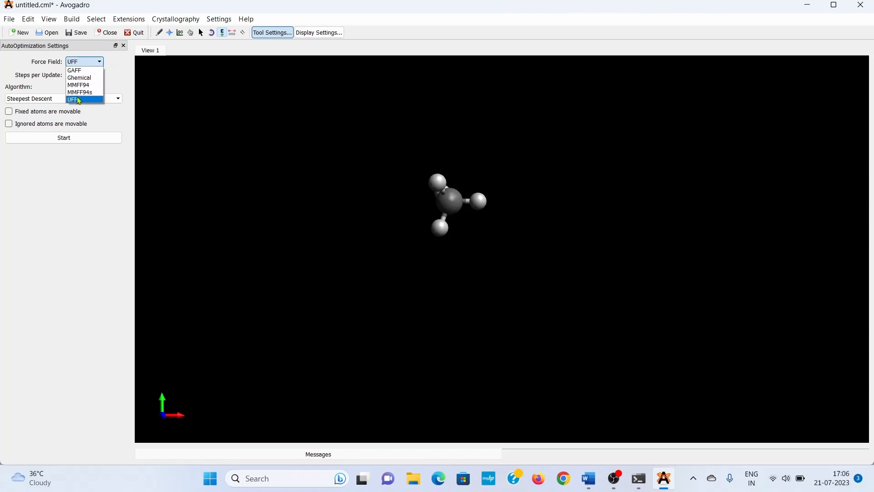
left_click(73, 99)
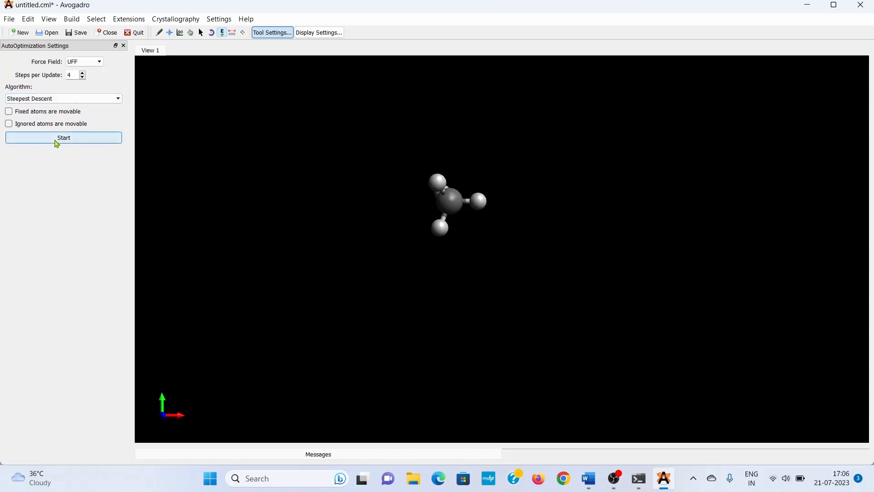
left_click(63, 137)
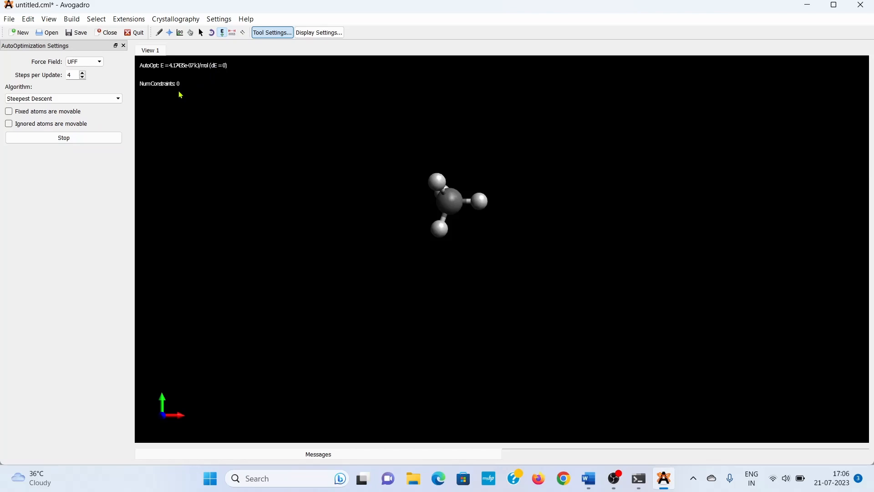
mouse_move(217, 73)
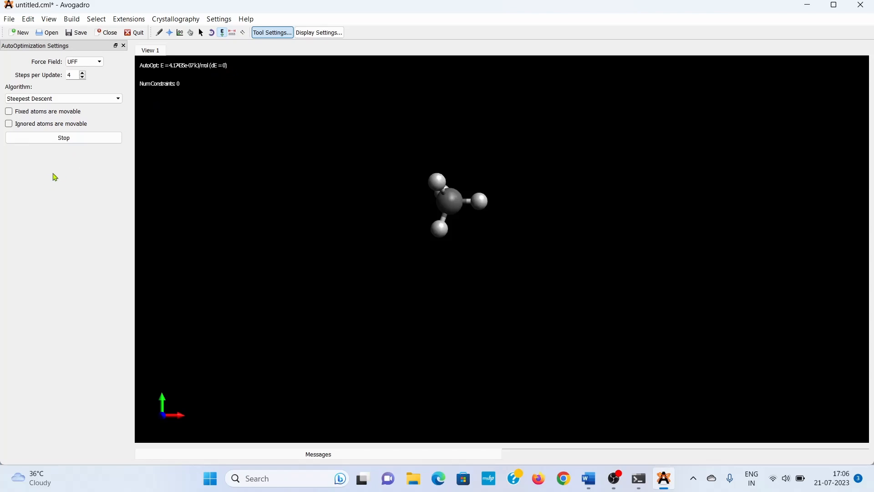
left_click(63, 137)
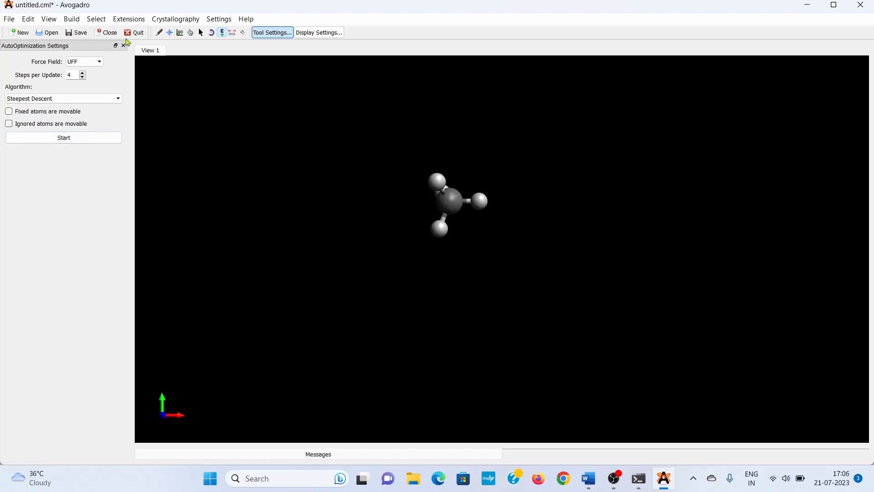
left_click(128, 18)
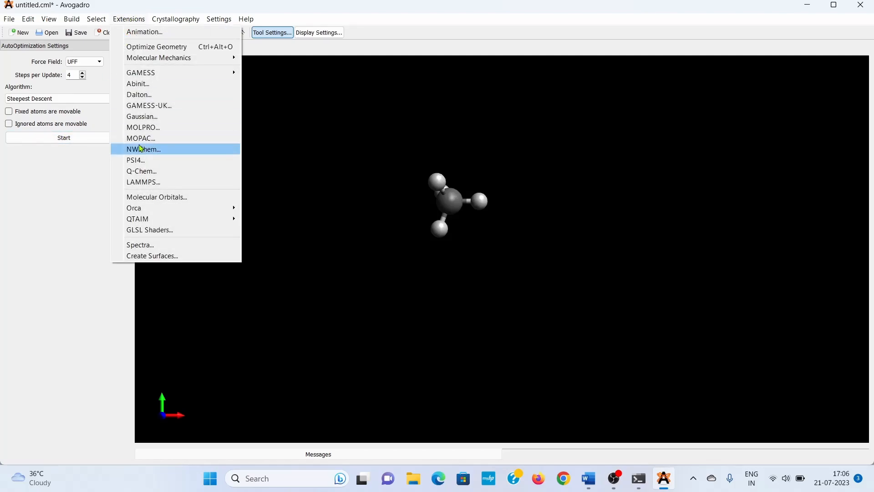
mouse_move(134, 208)
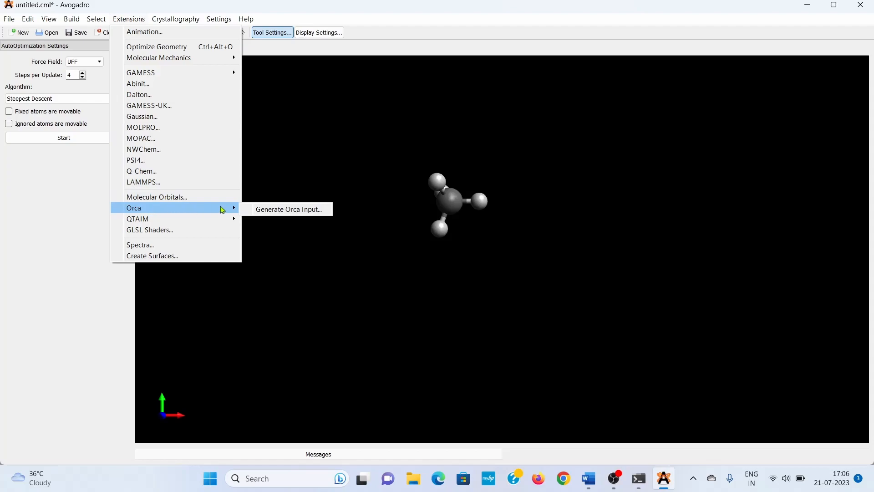
Generate an ORCA single-point RHF/def2-SVP input for methane with comment 'Methane molecule'.
left_click(287, 210)
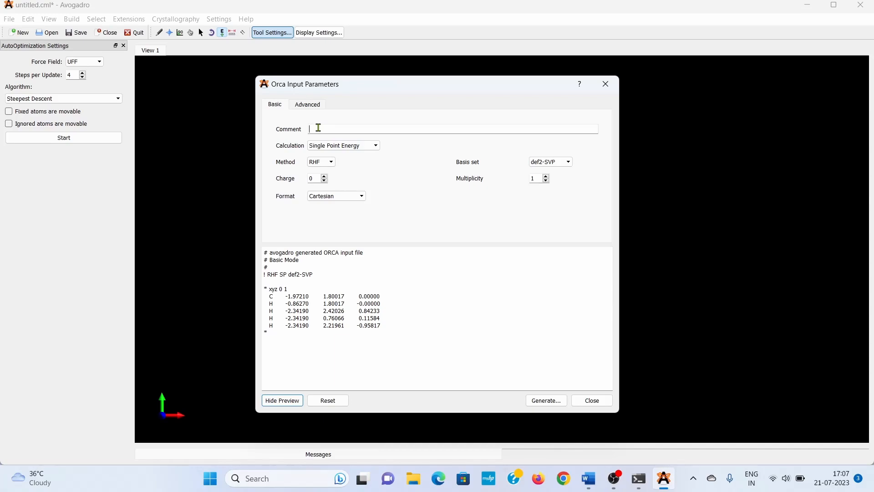
type("Methane")
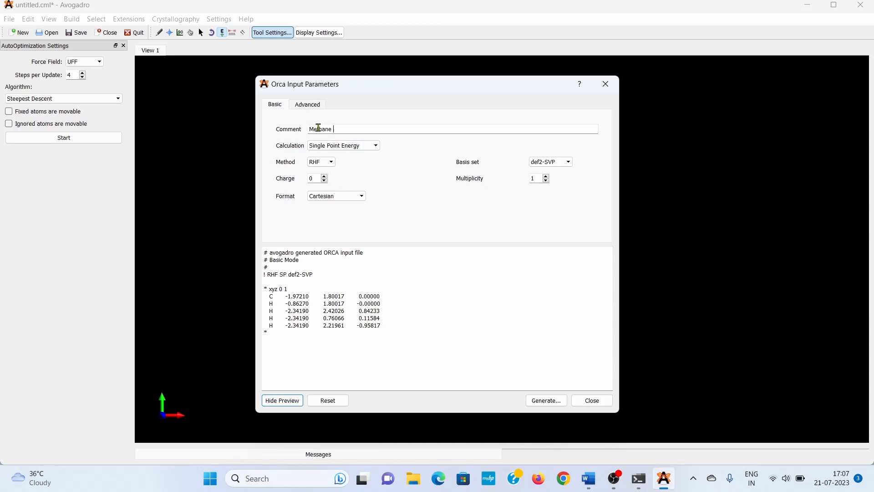
type("molecule")
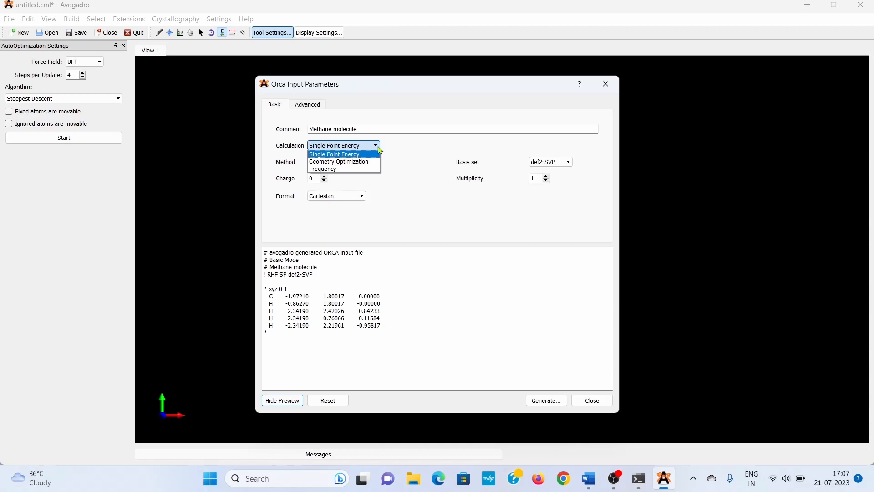
left_click(334, 153)
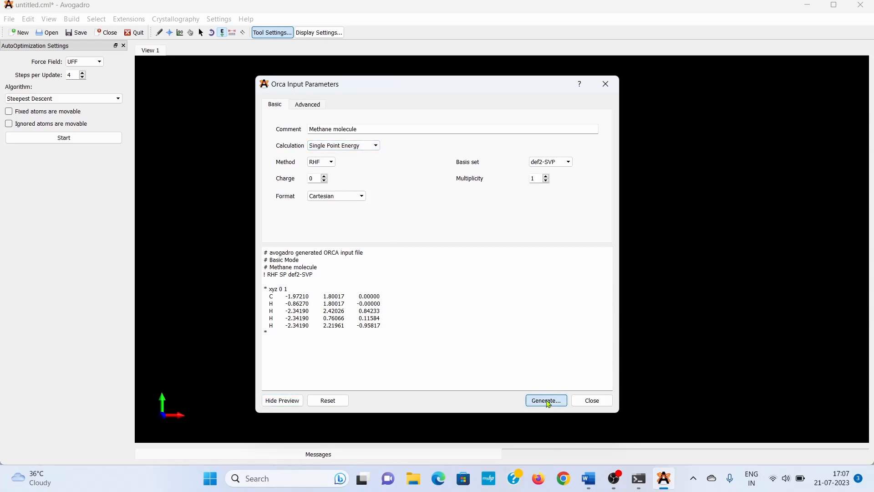
left_click(545, 400)
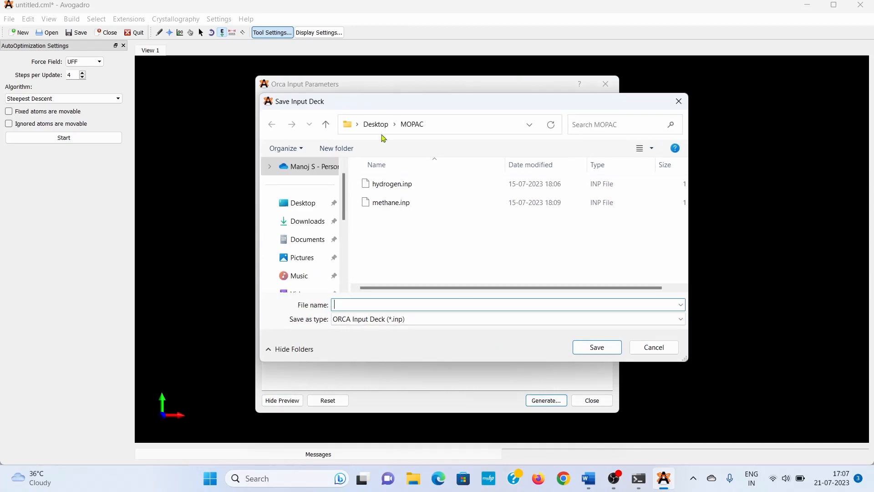
Create a new Methane folder on the Desktop in the save dialog and enter it.
left_click(326, 124)
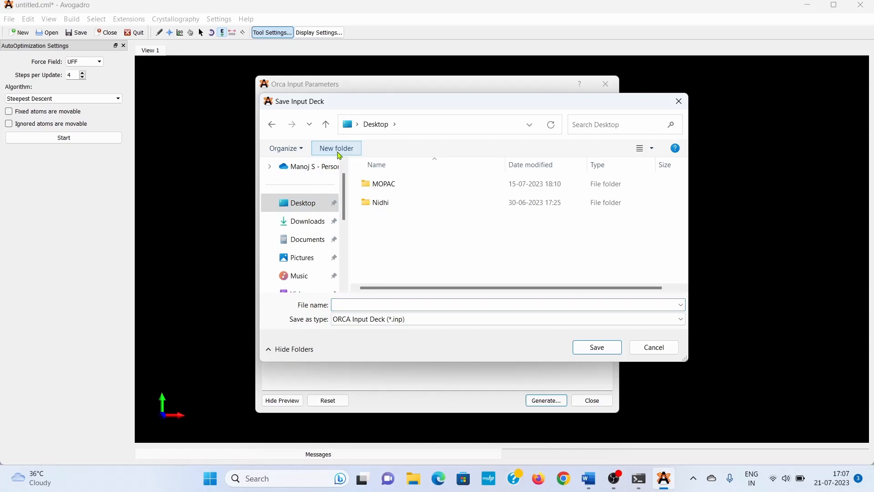
left_click(336, 148)
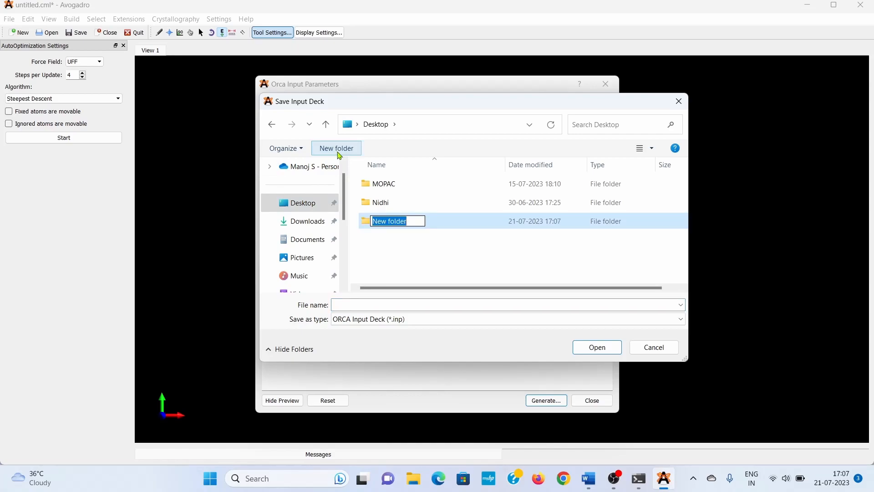
type("Methane")
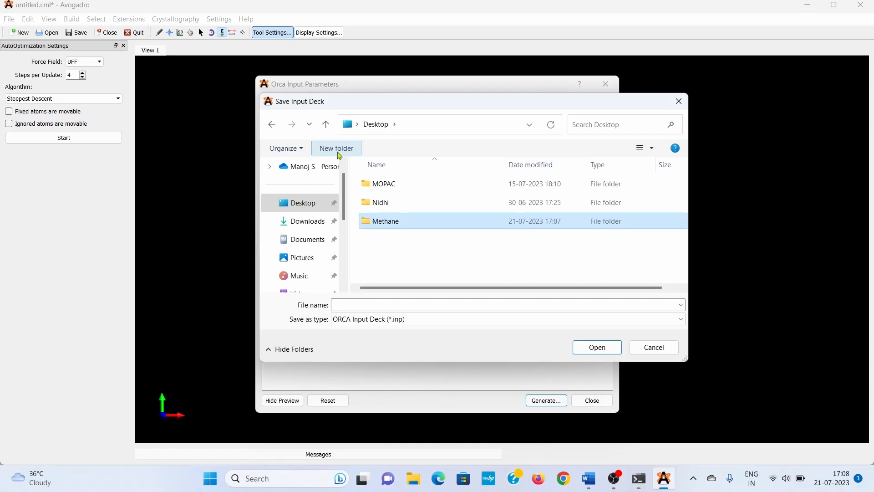
double_click(385, 220)
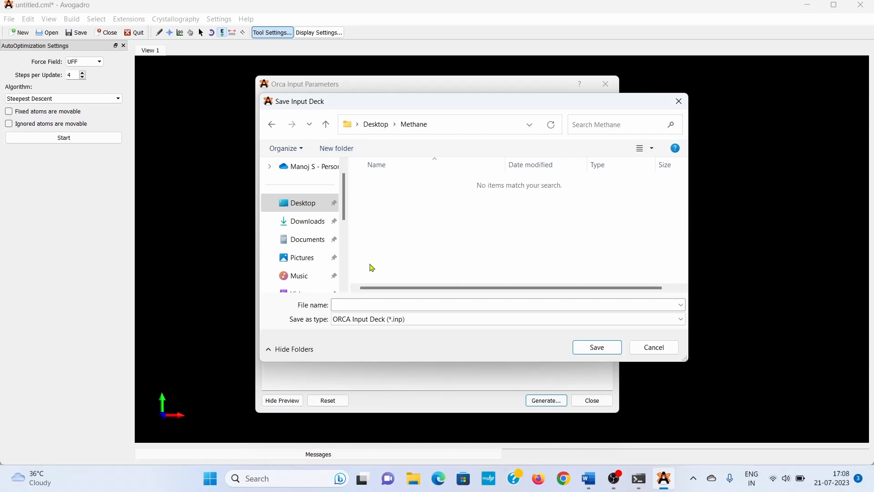
Save the input as methane.inp, dismiss the generator window and quit Avogadro.
left_click(504, 304)
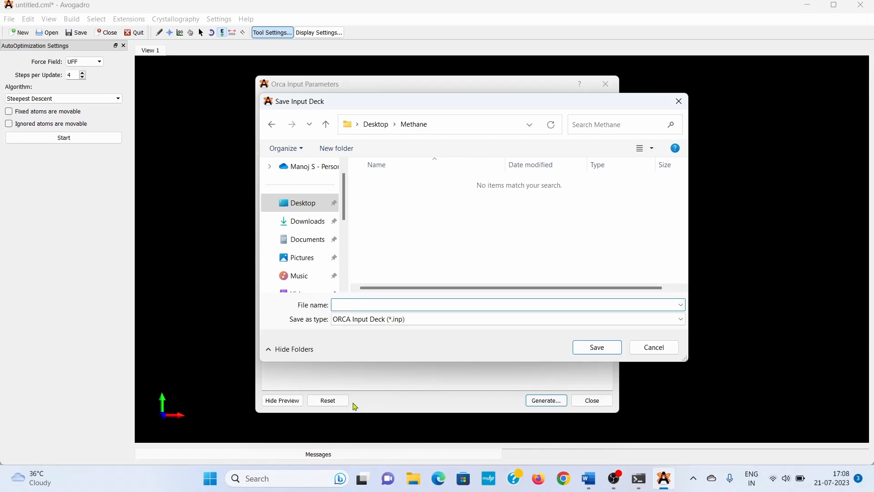
type("methane")
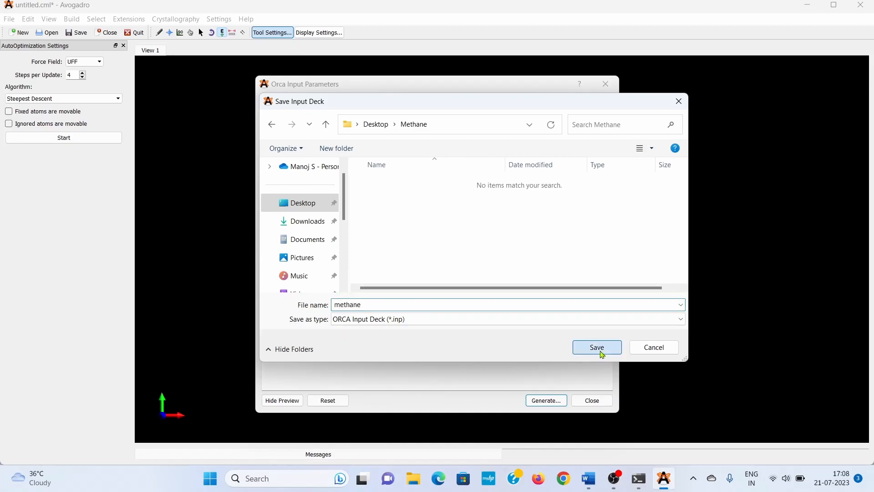
left_click(596, 347)
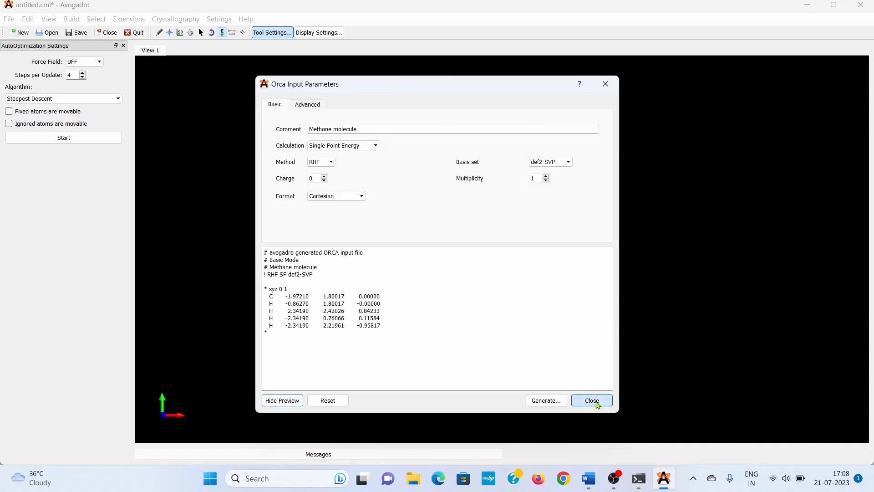
left_click(591, 400)
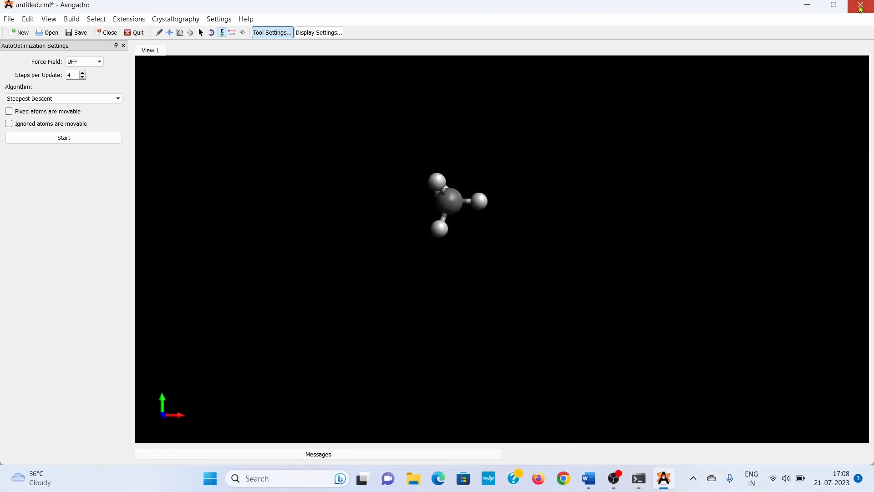
left_click(861, 5)
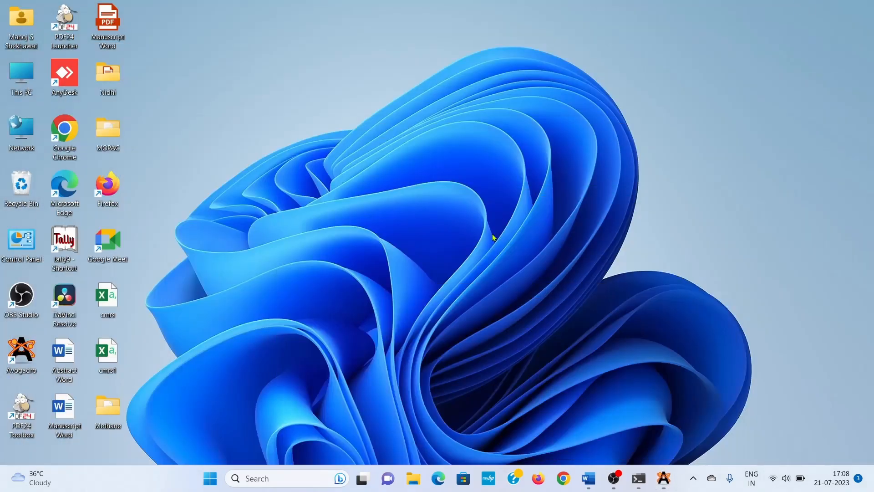
mouse_move(522, 419)
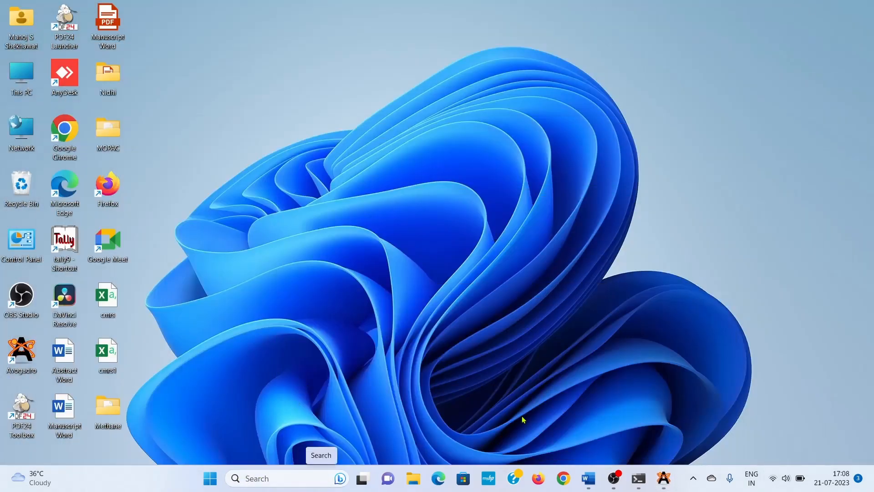
In Command Prompt, cd to the Desktop, list it with dir, then cd into Methane.
left_click(637, 478)
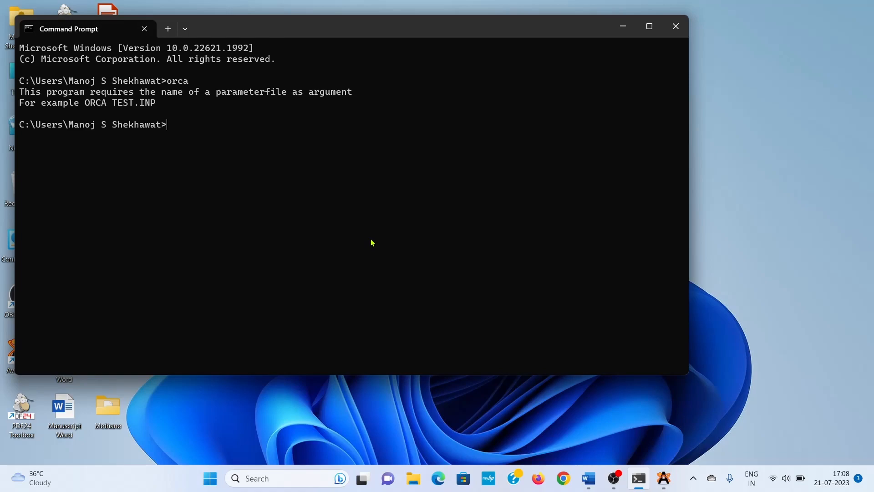
type("cd")
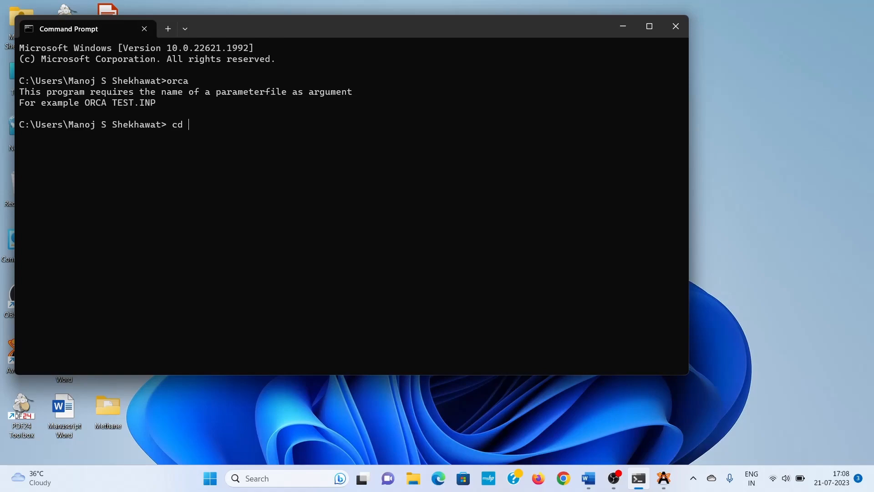
type("de")
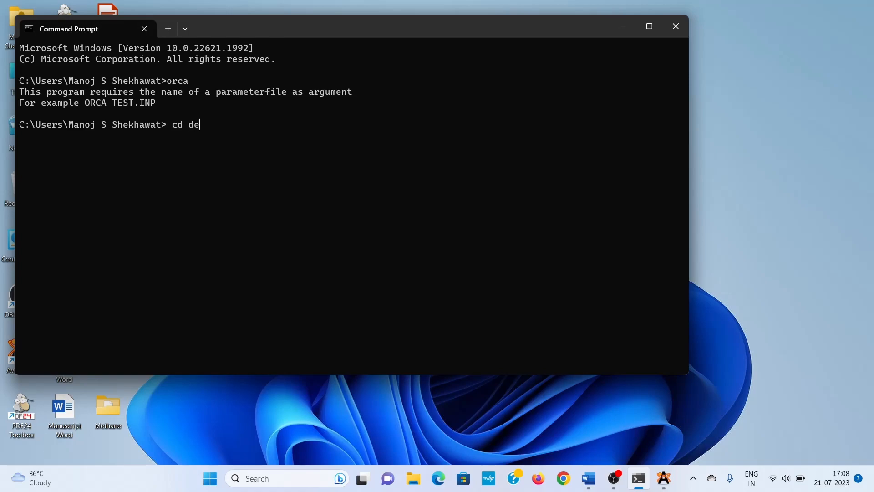
type("sktop")
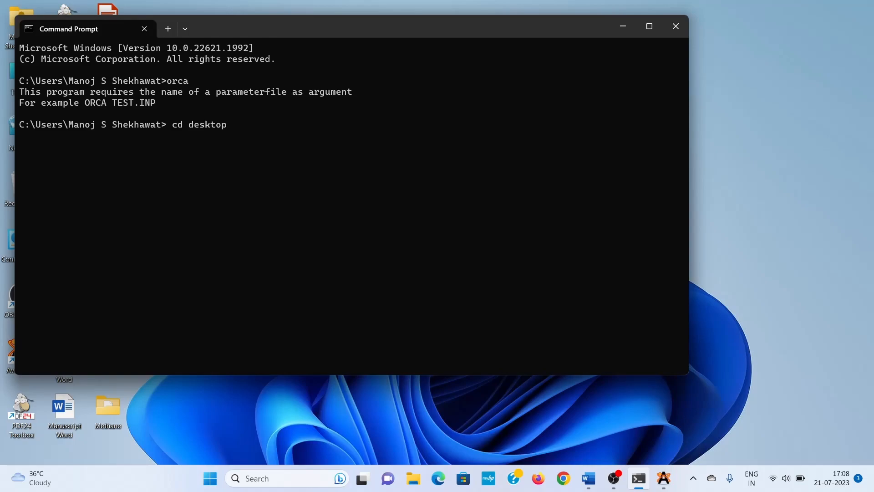
type("dir")
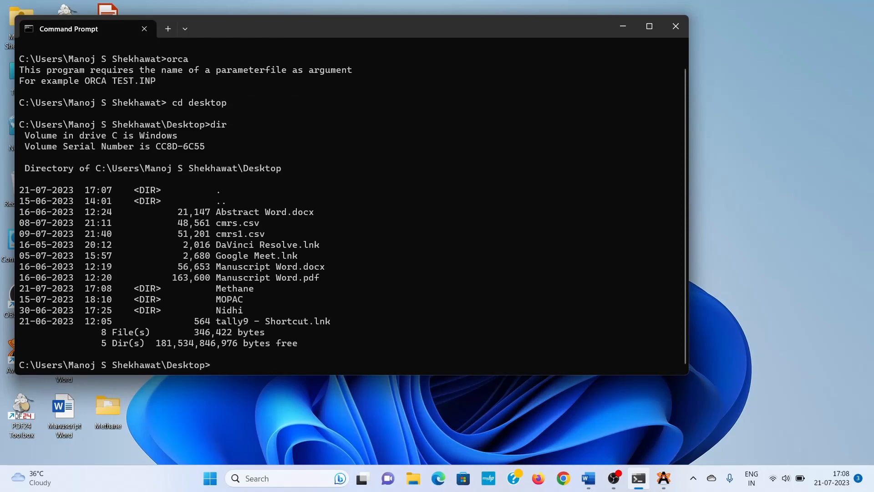
type("cd")
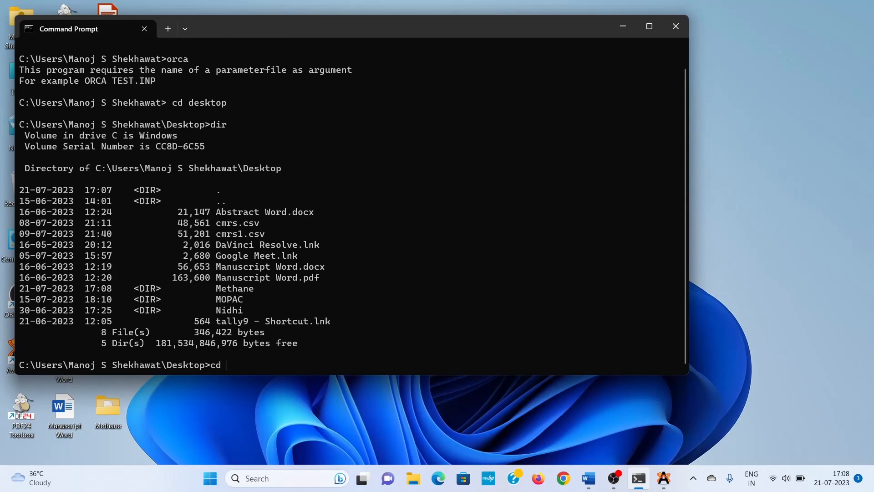
type("methane")
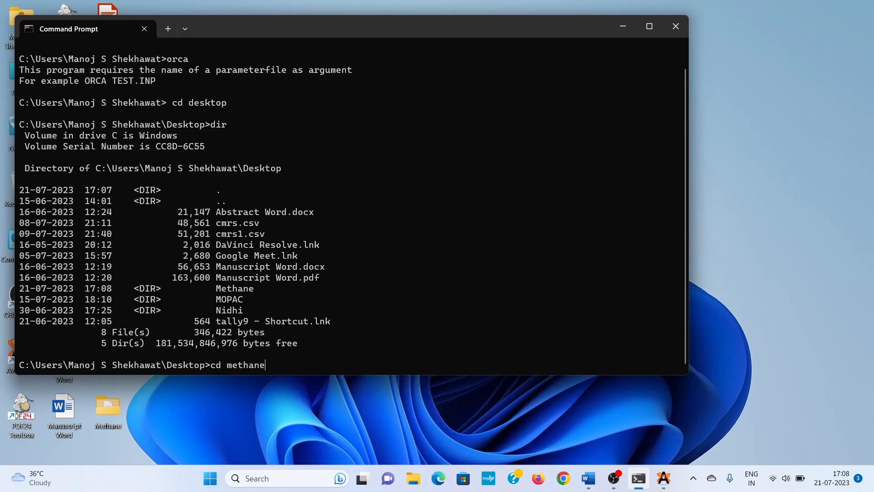
key("enter")
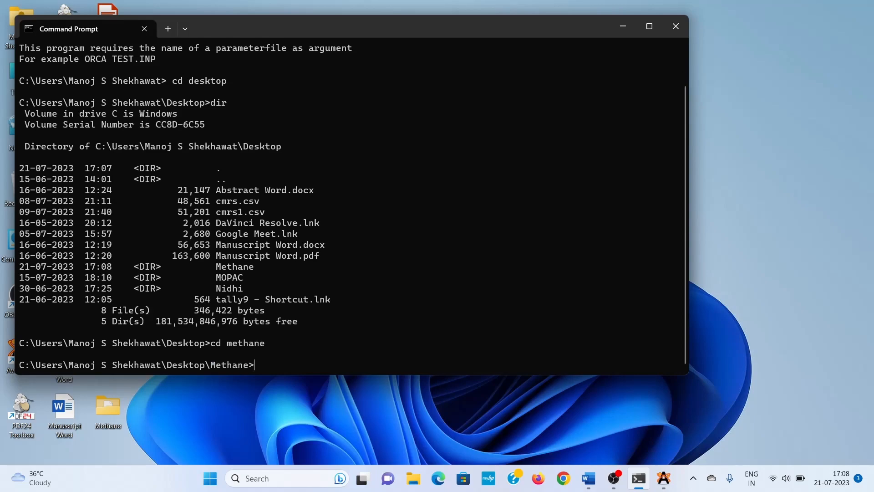
Run 'orca methane.inp > methane.out' in the Methane folder.
type("dir")
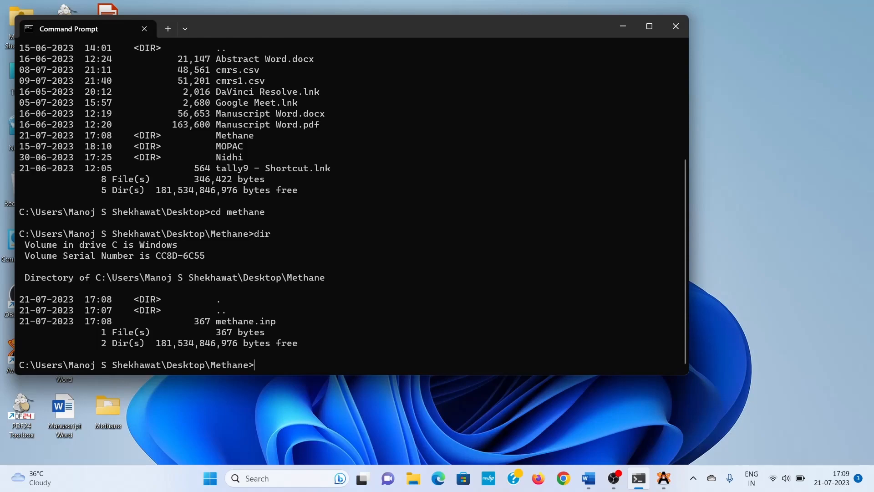
type("orca")
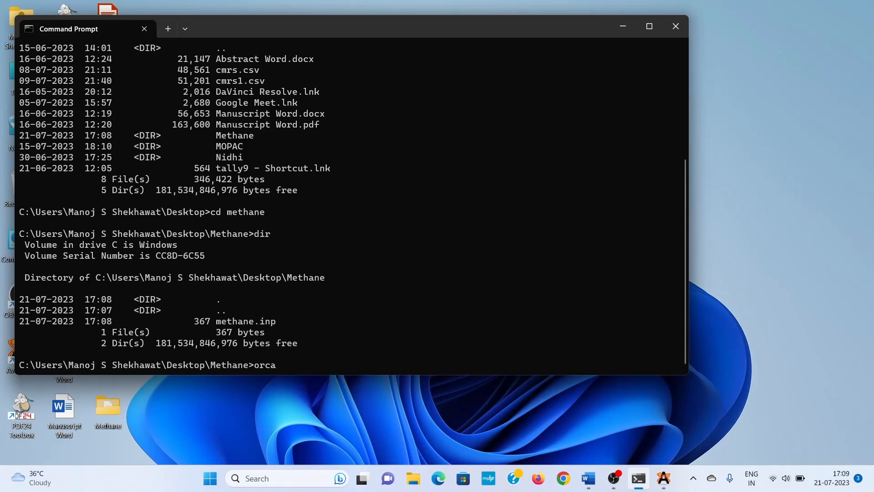
type("methane")
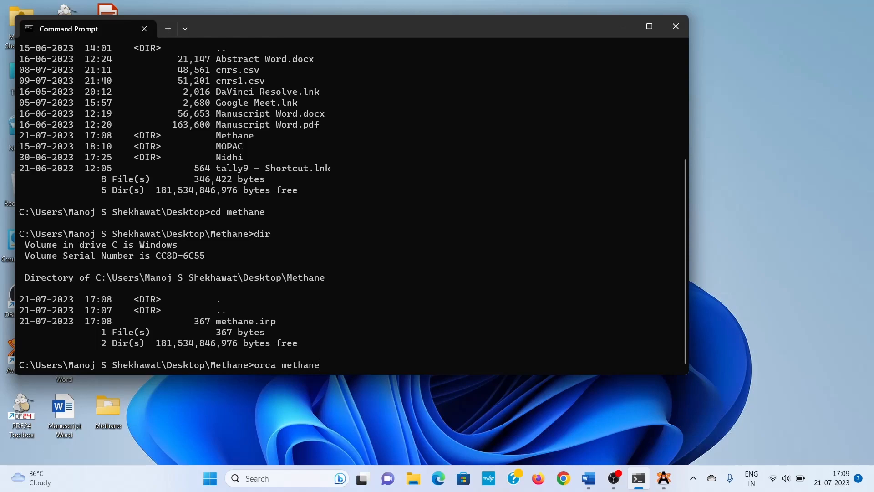
type(".in")
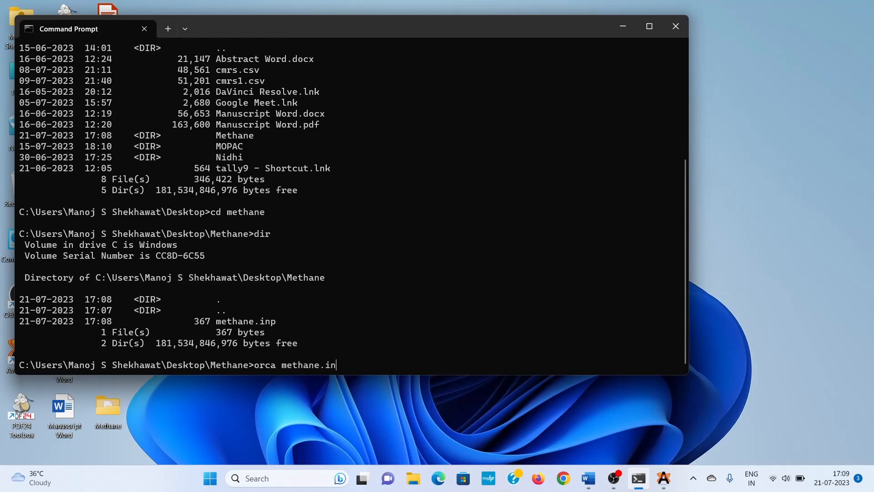
type("p")
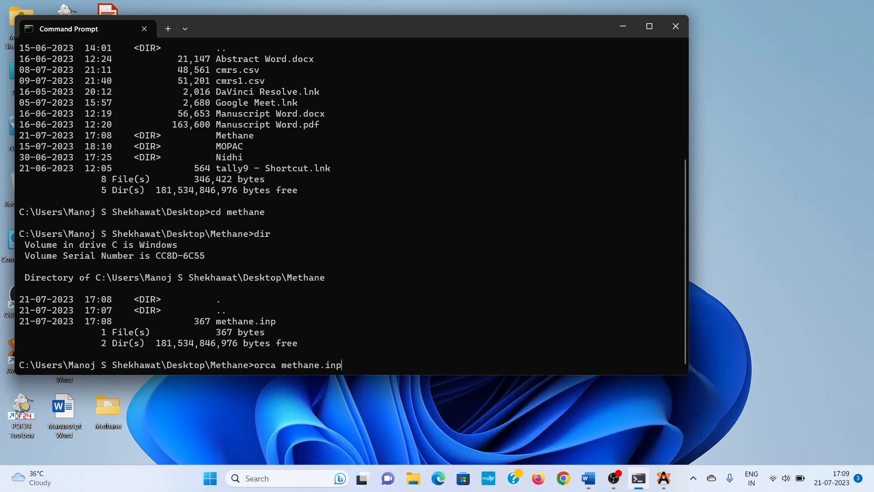
type(">")
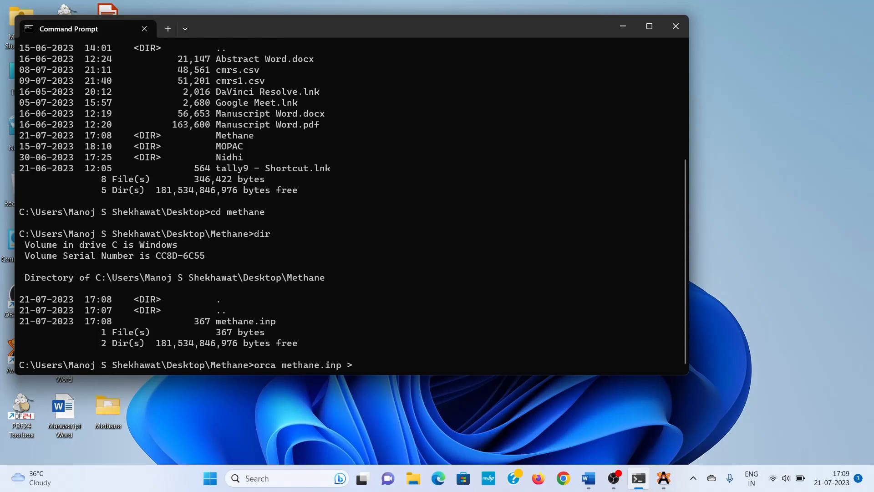
type("methane.o")
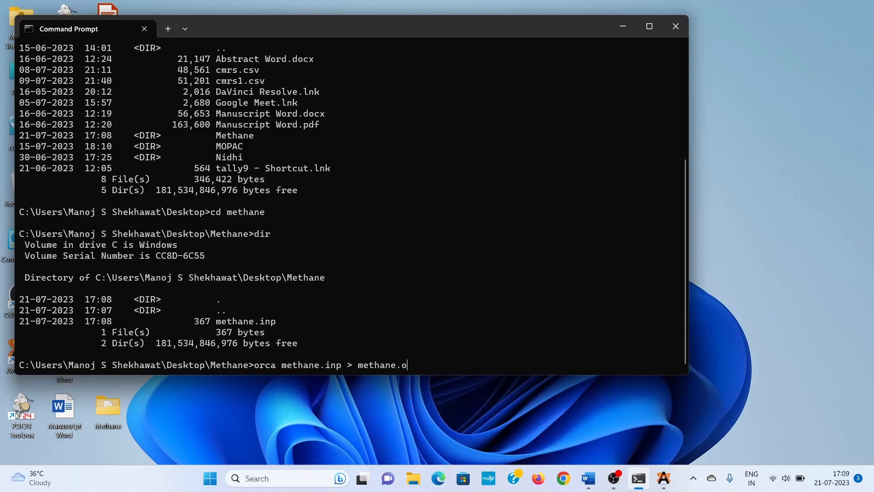
type("ut")
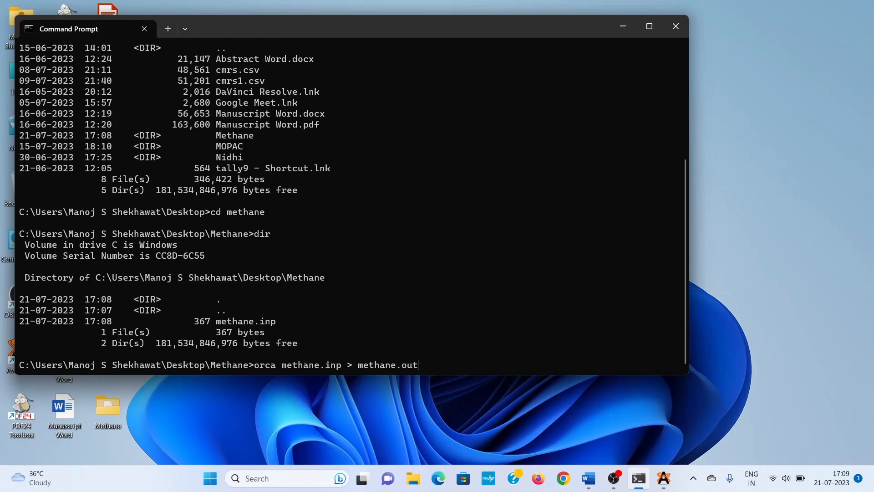
key("enter")
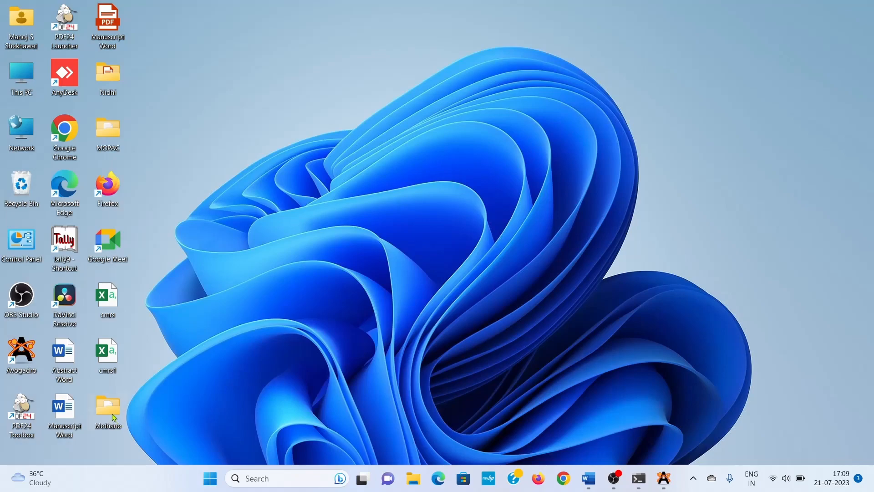
Open the Methane folder and open methane.out in Notepad.
double_click(108, 405)
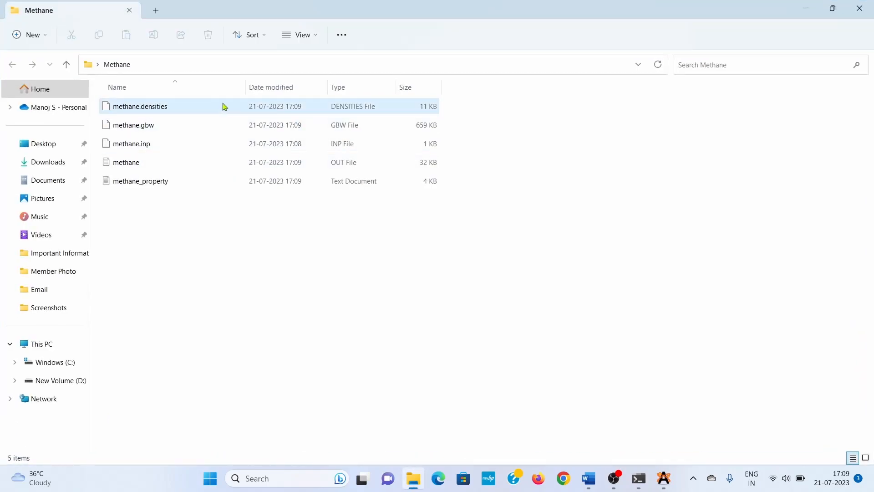
left_click(131, 143)
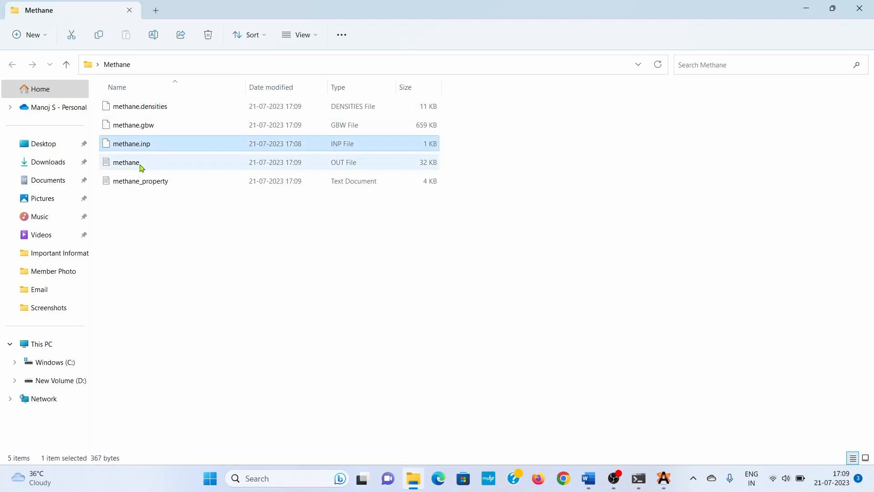
left_click(126, 162)
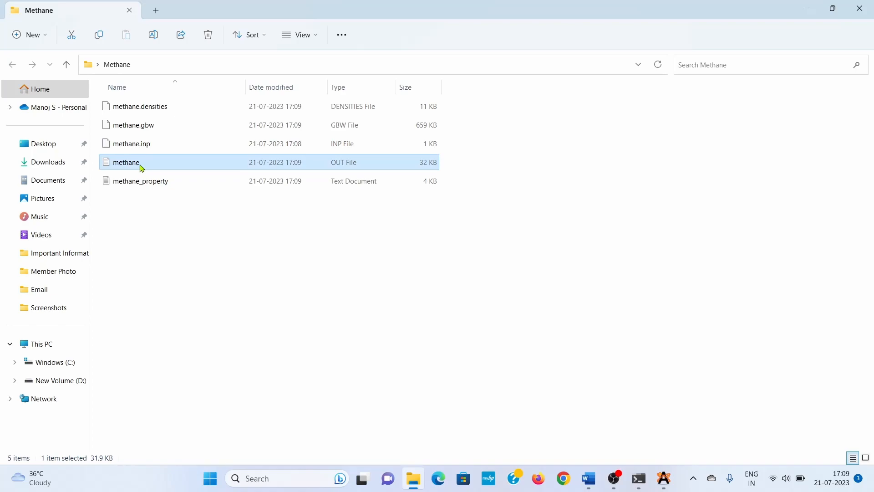
double_click(125, 162)
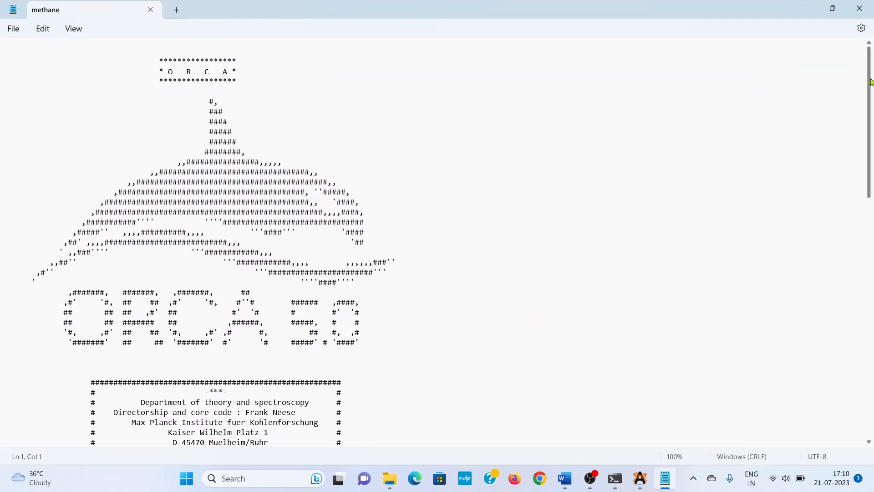
scroll("down", 3)
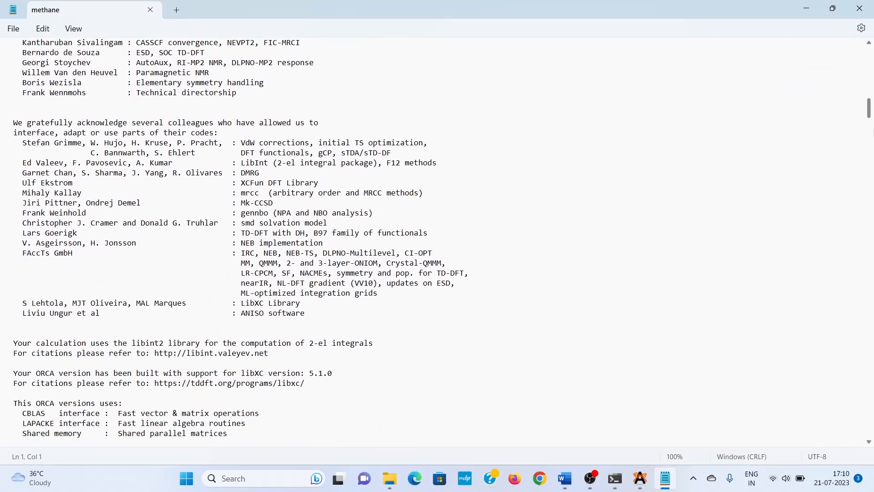
scroll("down", 3)
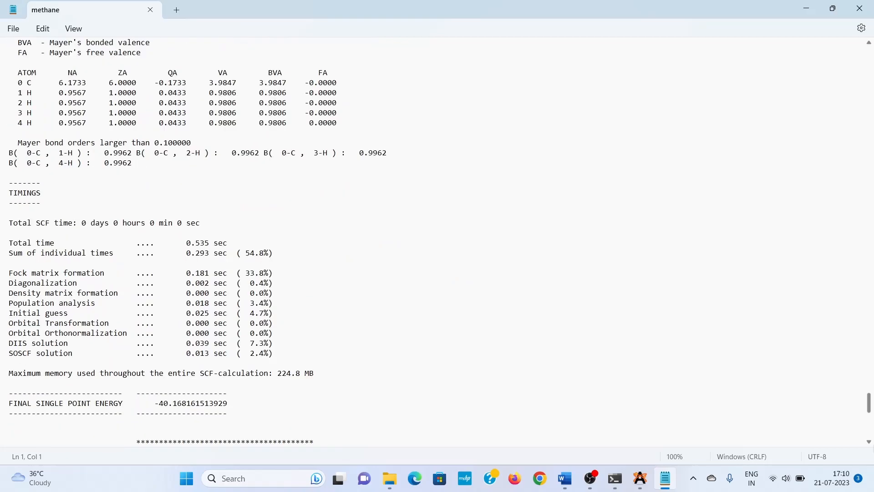
scroll("up", 3)
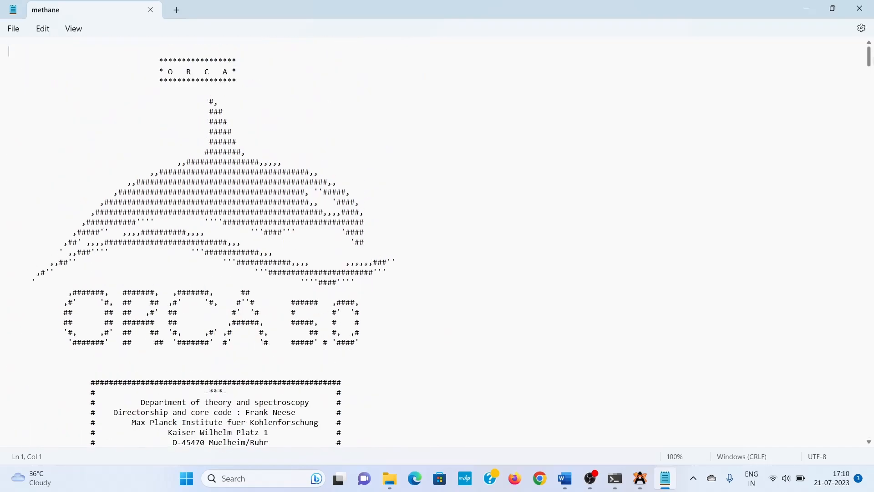
Scroll methane.out to 'SCF CONVERGED AFTER 7 CYCLES' and total SCF energy -40.16816151 Eh.
scroll("down", 3)
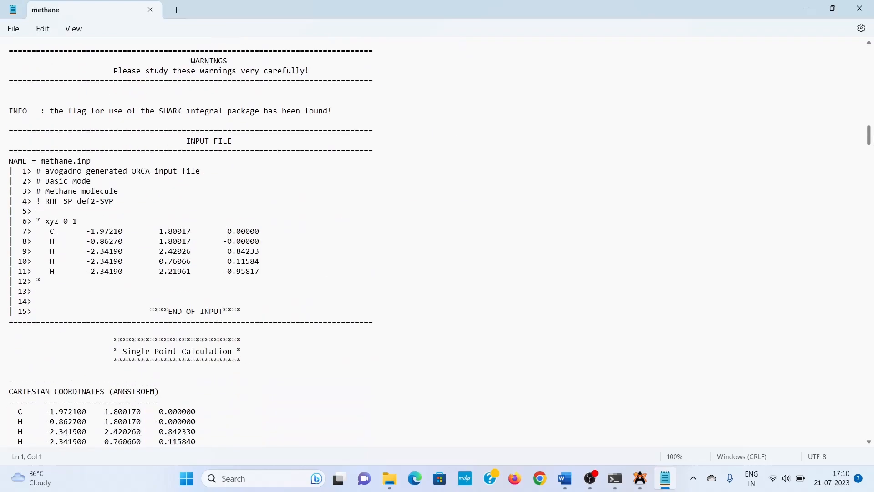
scroll("down", 3)
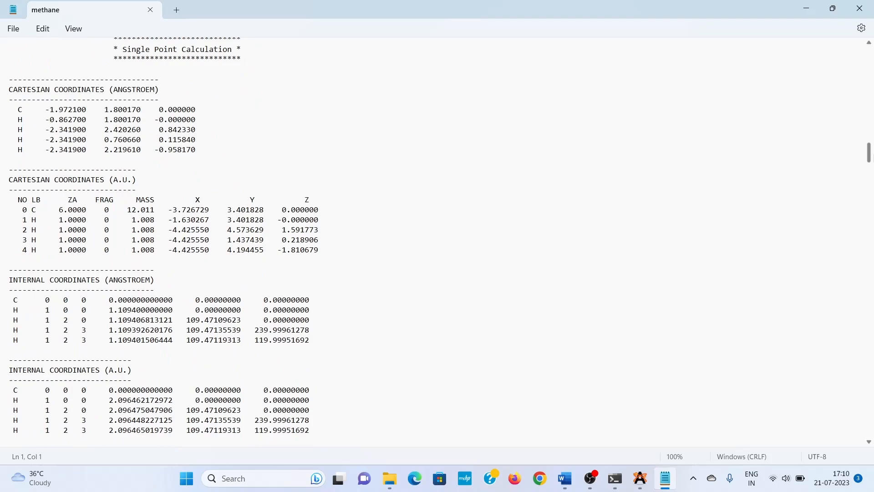
scroll("down", 3)
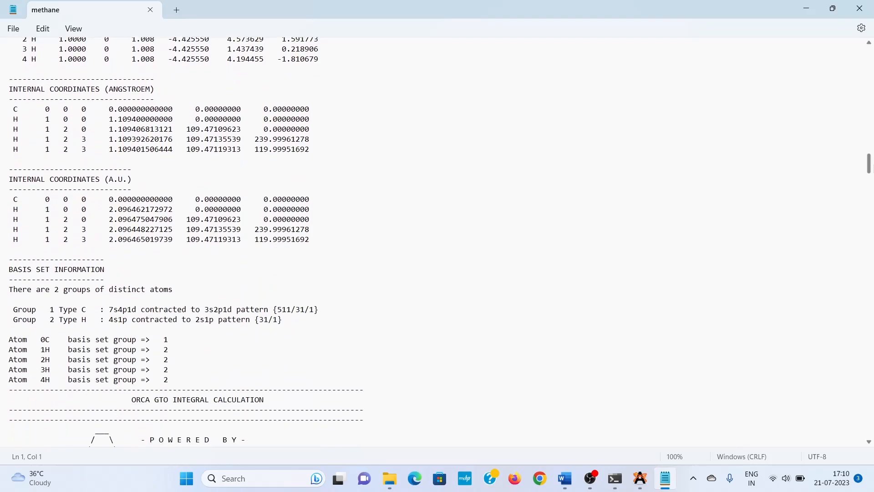
scroll("down", 3)
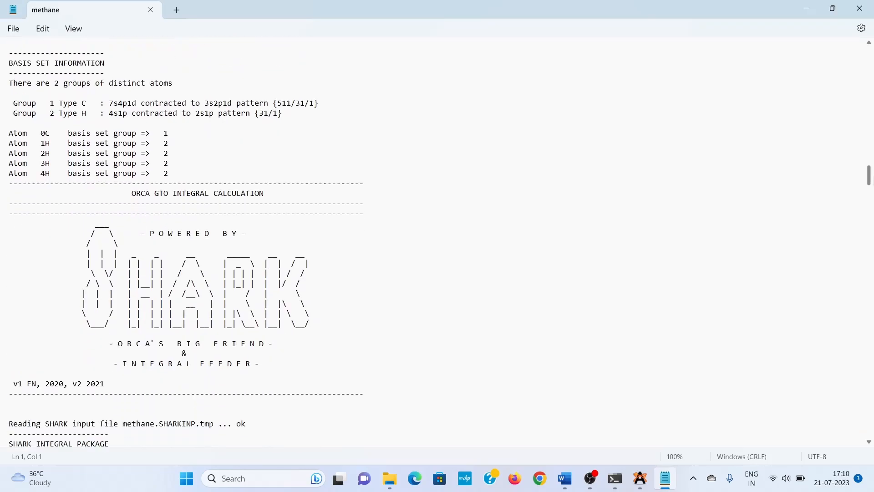
scroll("down", 3)
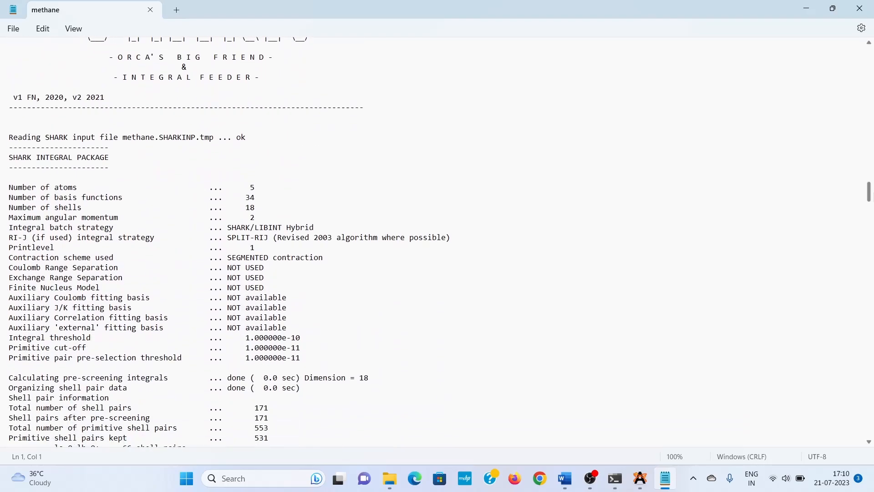
scroll("down", 3)
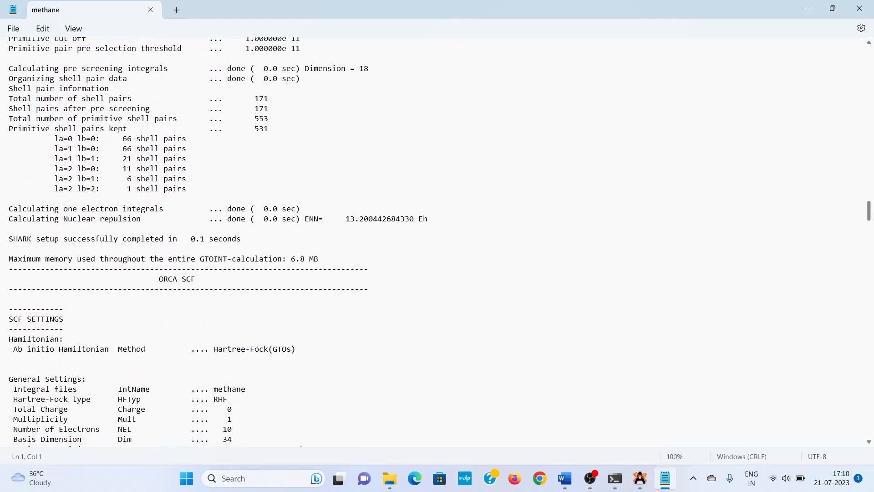
scroll("down", 3)
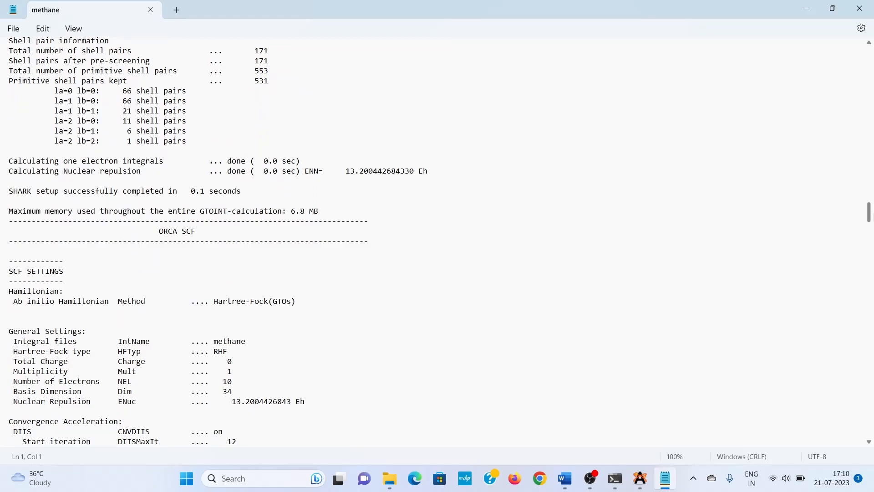
scroll("down", 3)
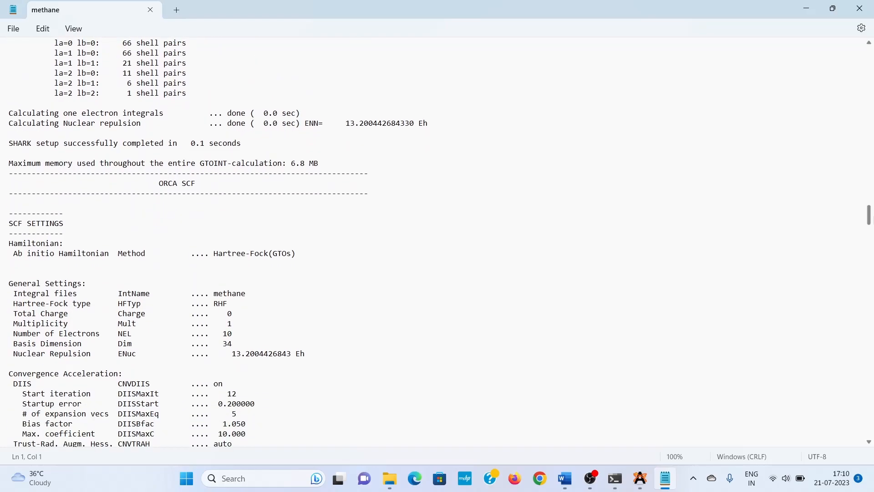
scroll("down", 3)
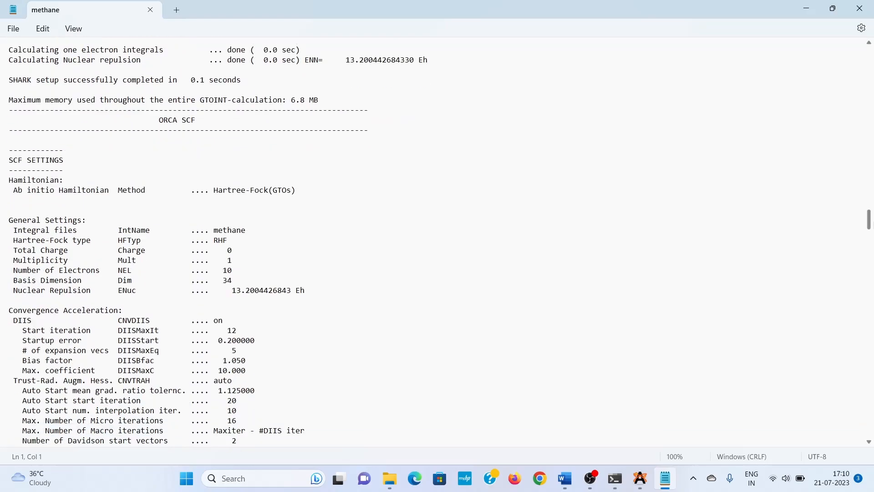
scroll("down", 3)
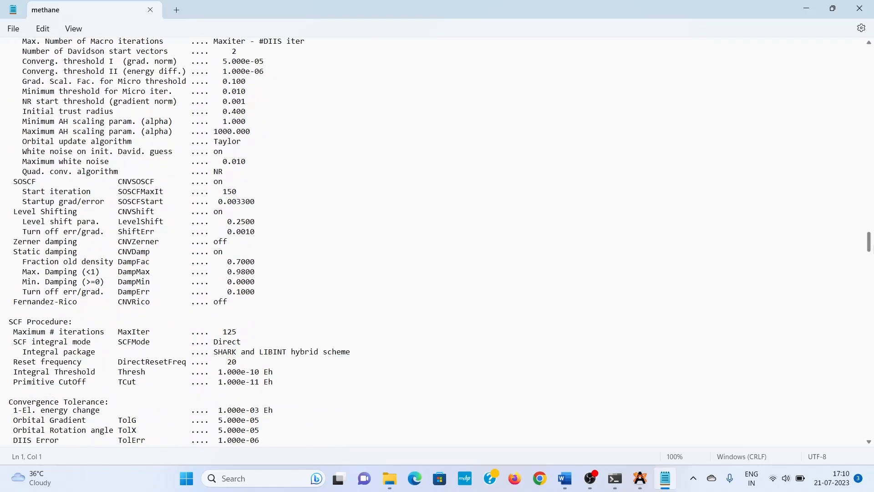
scroll("down", 3)
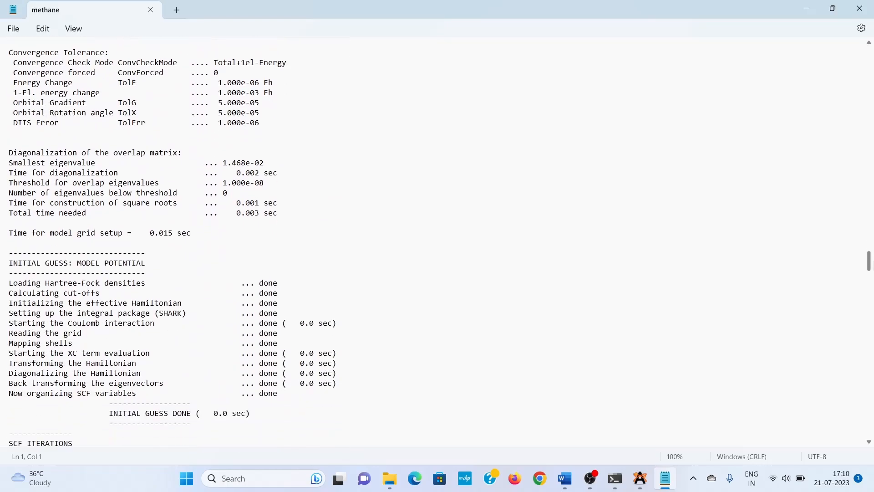
scroll("down", 3)
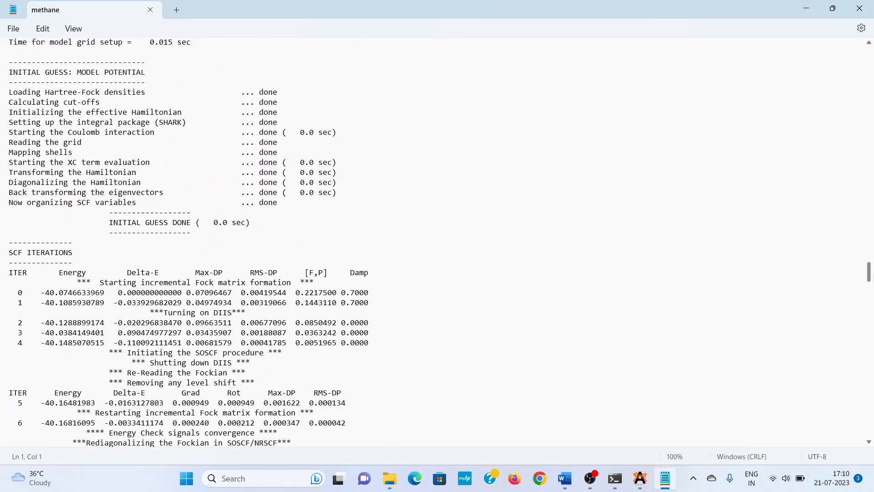
scroll("down", 3)
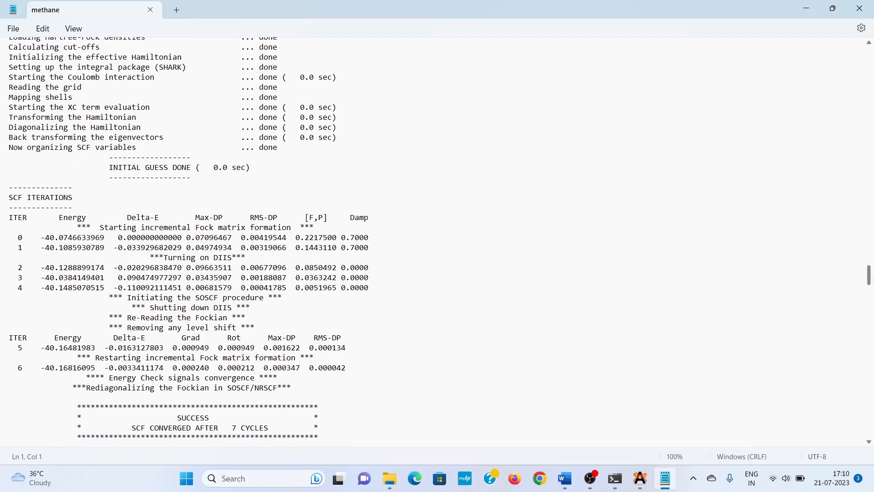
scroll("down", 3)
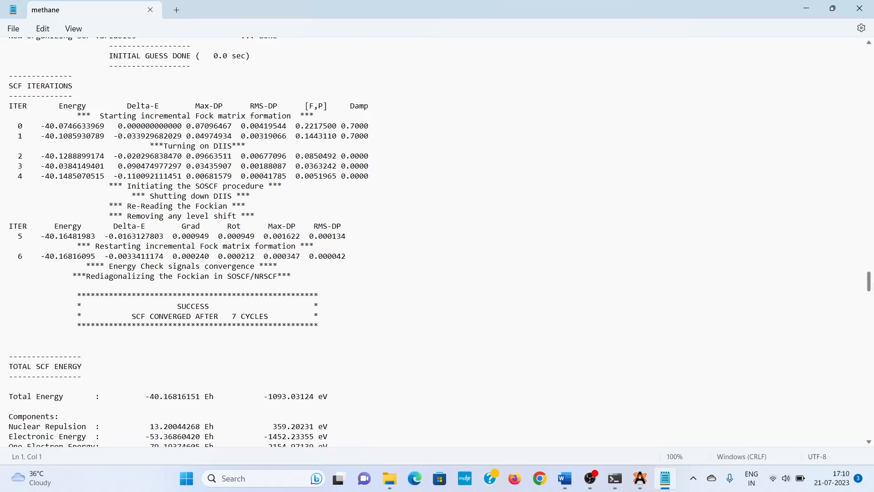
scroll("down", 3)
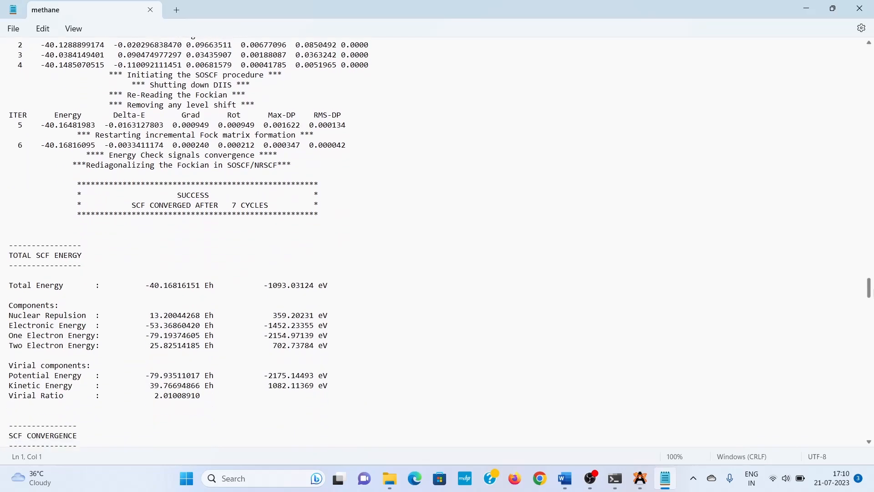